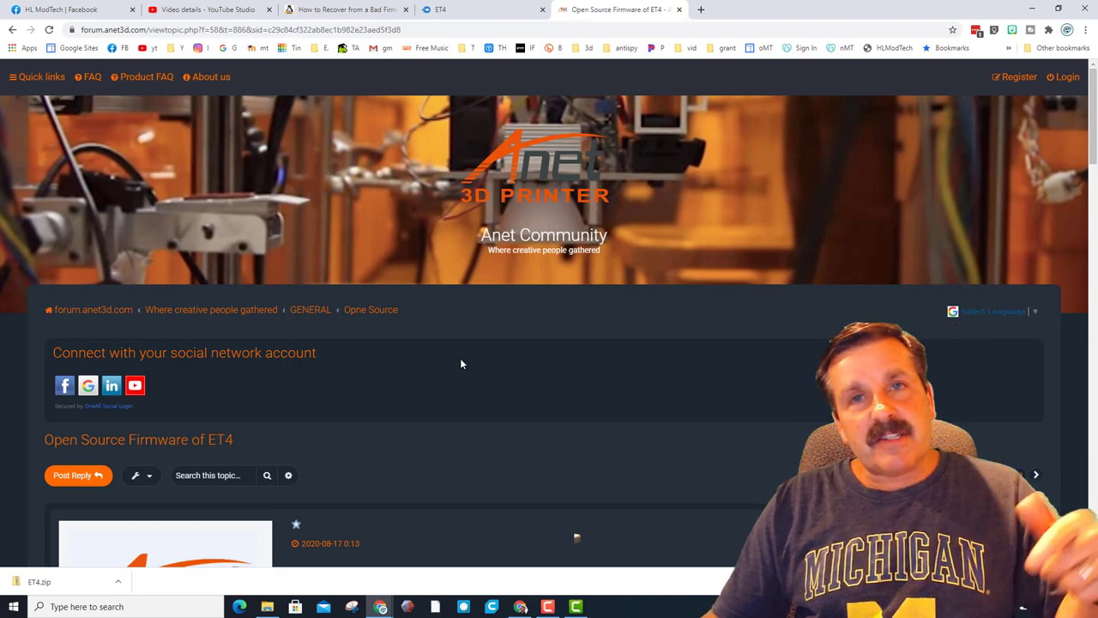
Unlock the post's hidden download and follow the Drive link to Firmware_ET4 - Open.Source.zip.
scroll("down", 3)
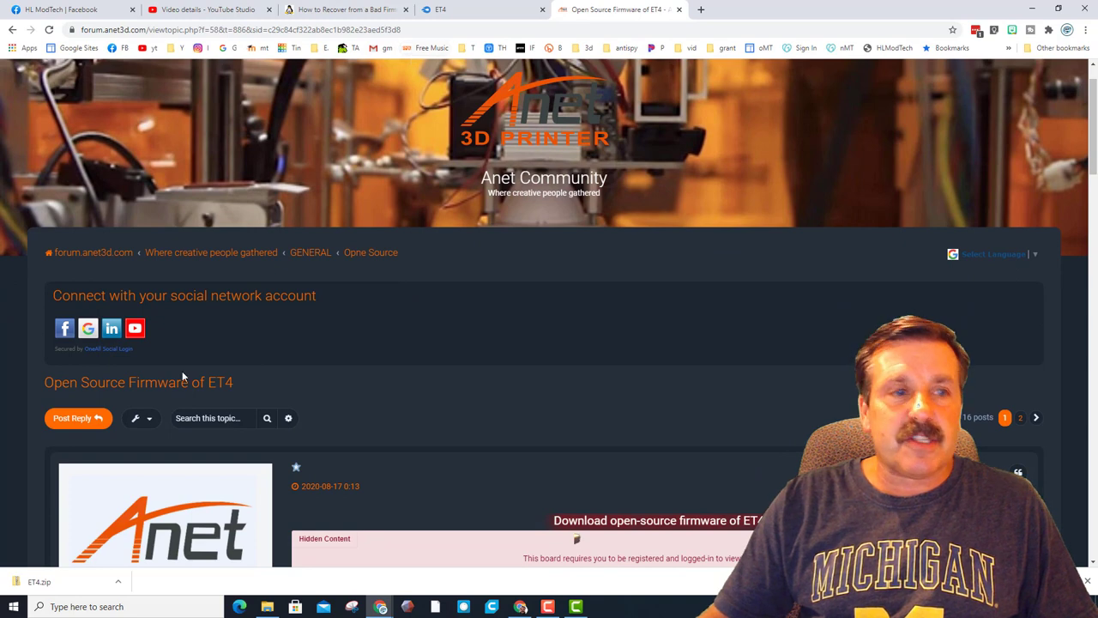
scroll("down", 3)
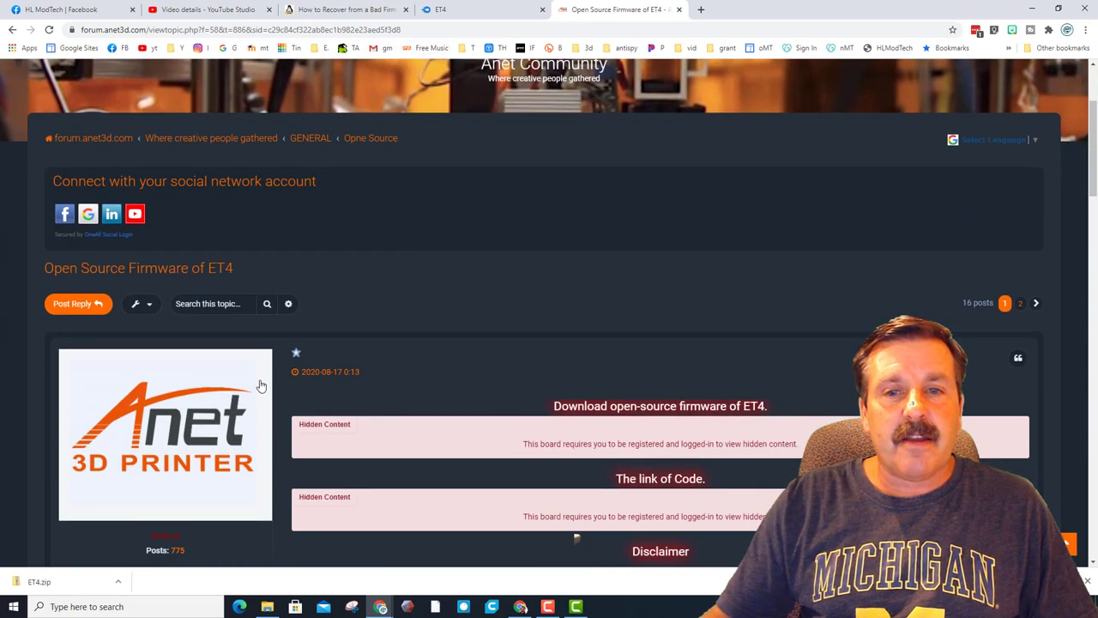
left_click(87, 213)
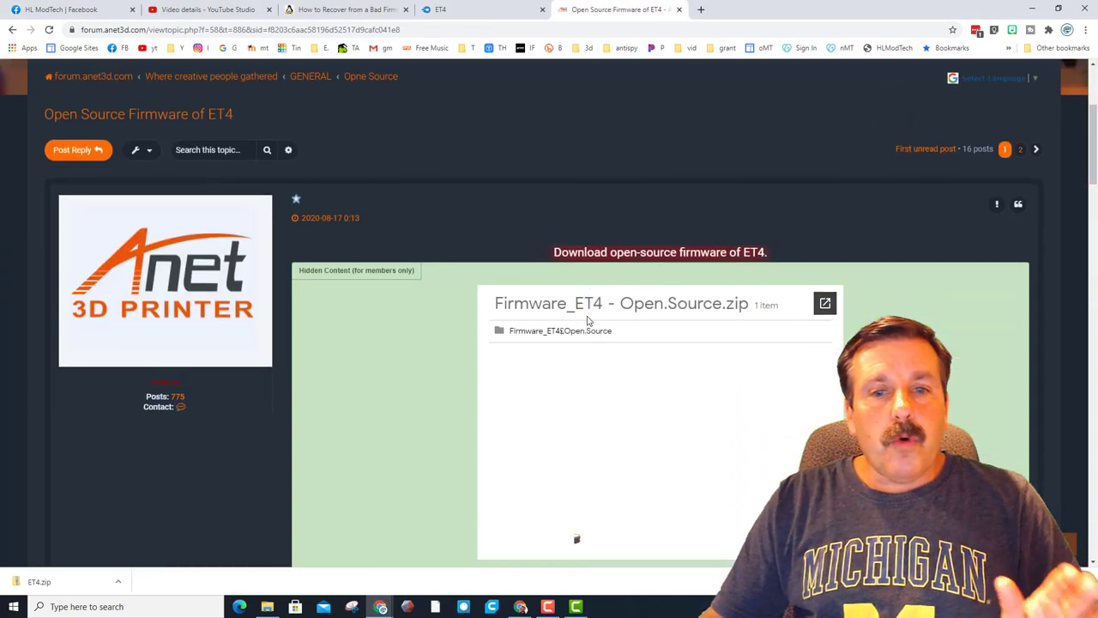
scroll("down", 3)
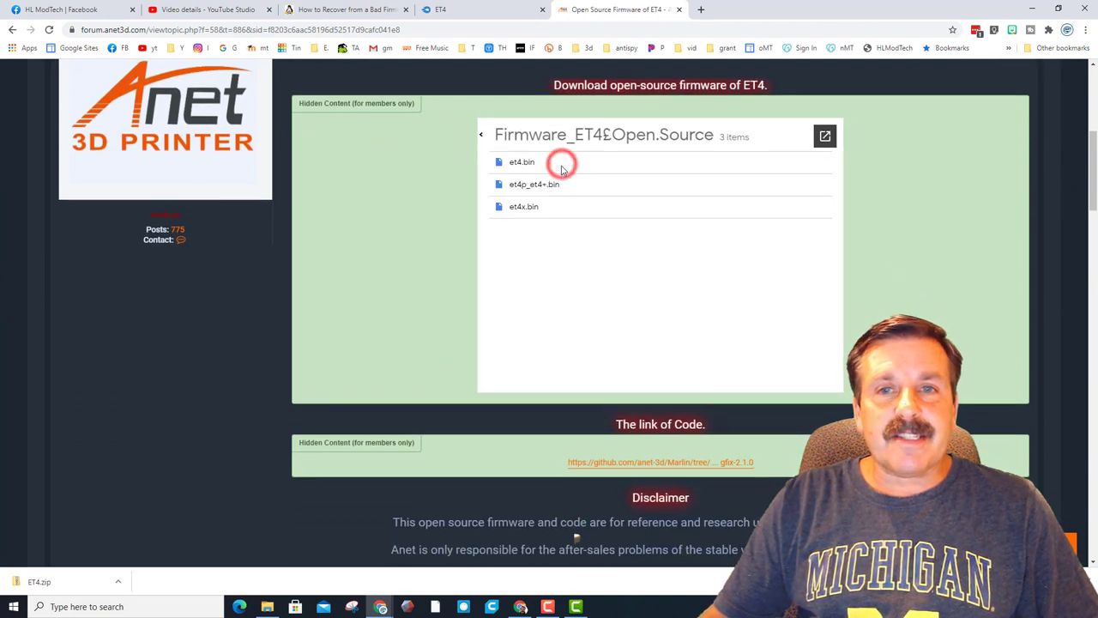
left_click(519, 161)
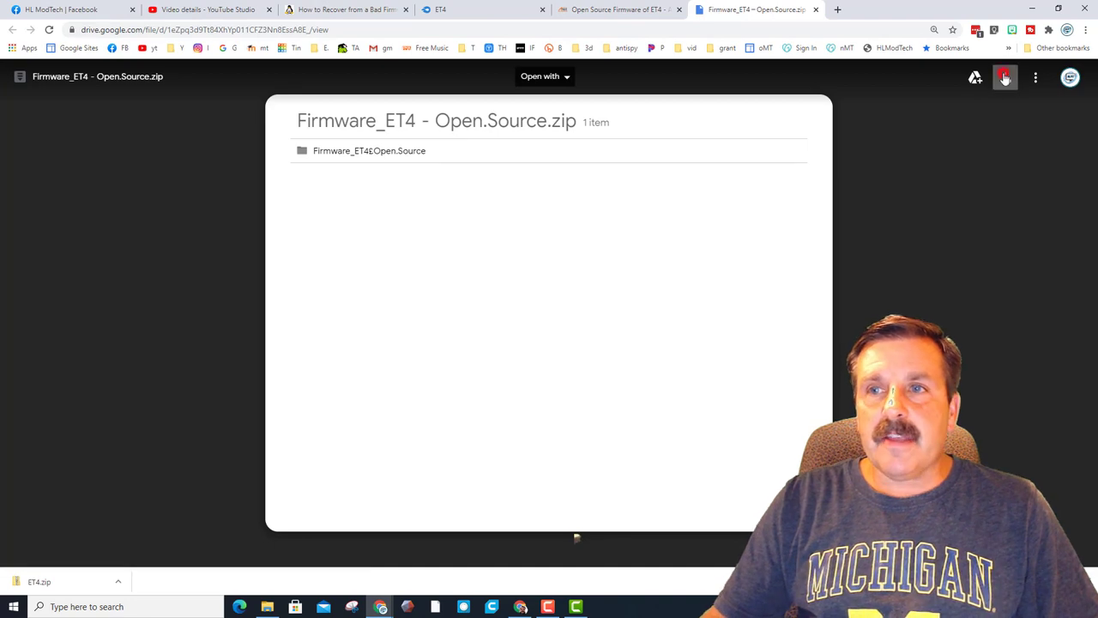
Download Firmware_ET4 - Open.Source.zip from the Google Drive preview.
left_click(1002, 78)
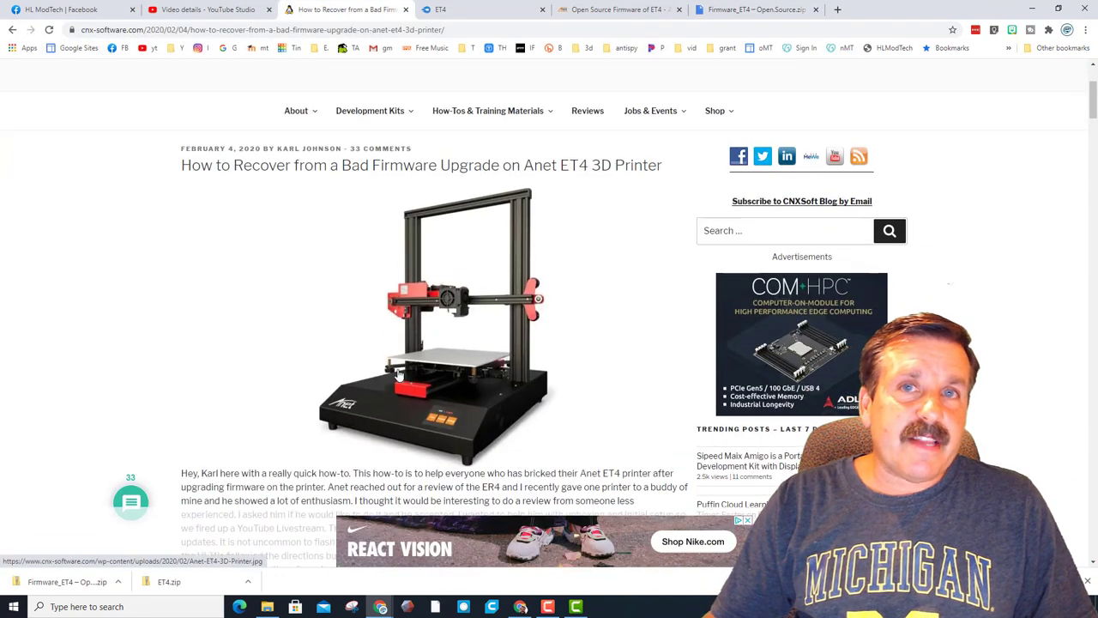
mouse_move(369, 261)
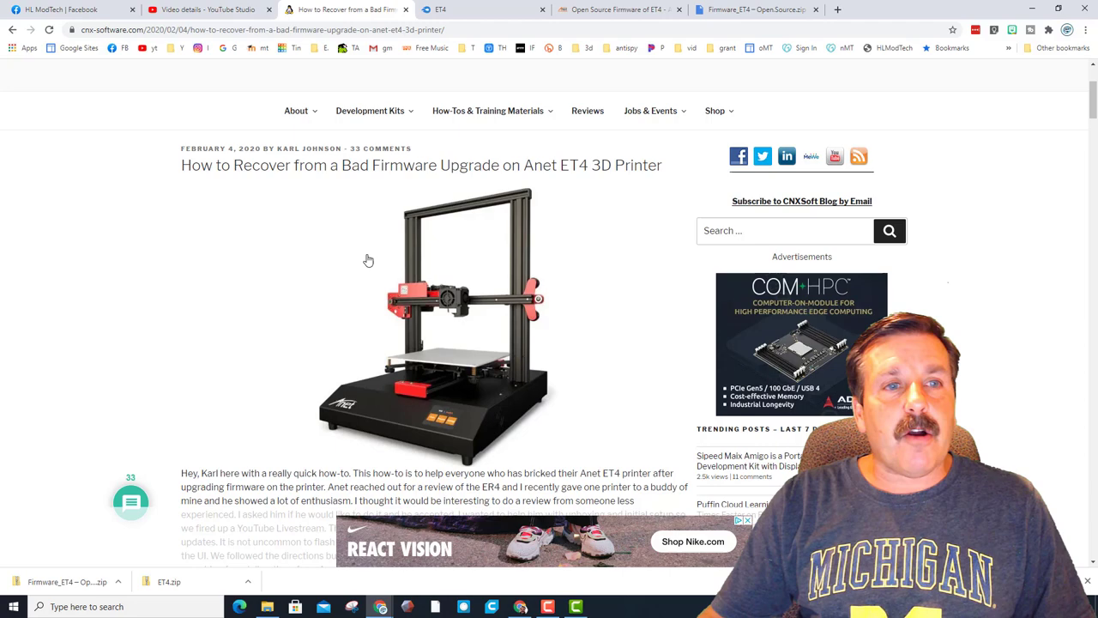
Read down the CNX Software ET4 recovery article to its ST-Link steps and firmware link.
scroll("down", 3)
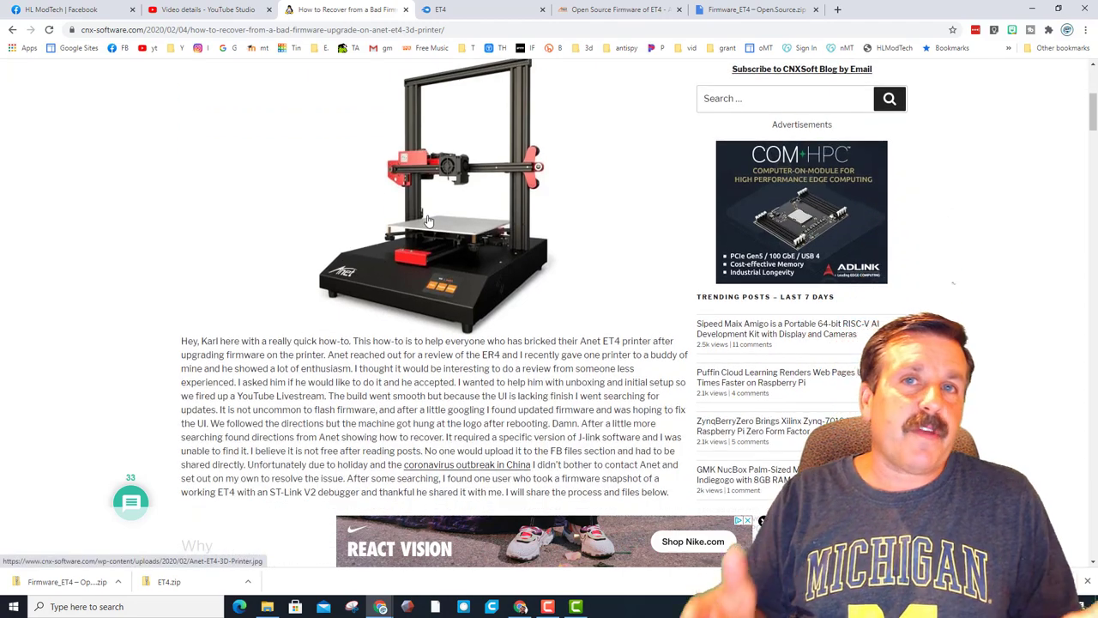
scroll("down", 3)
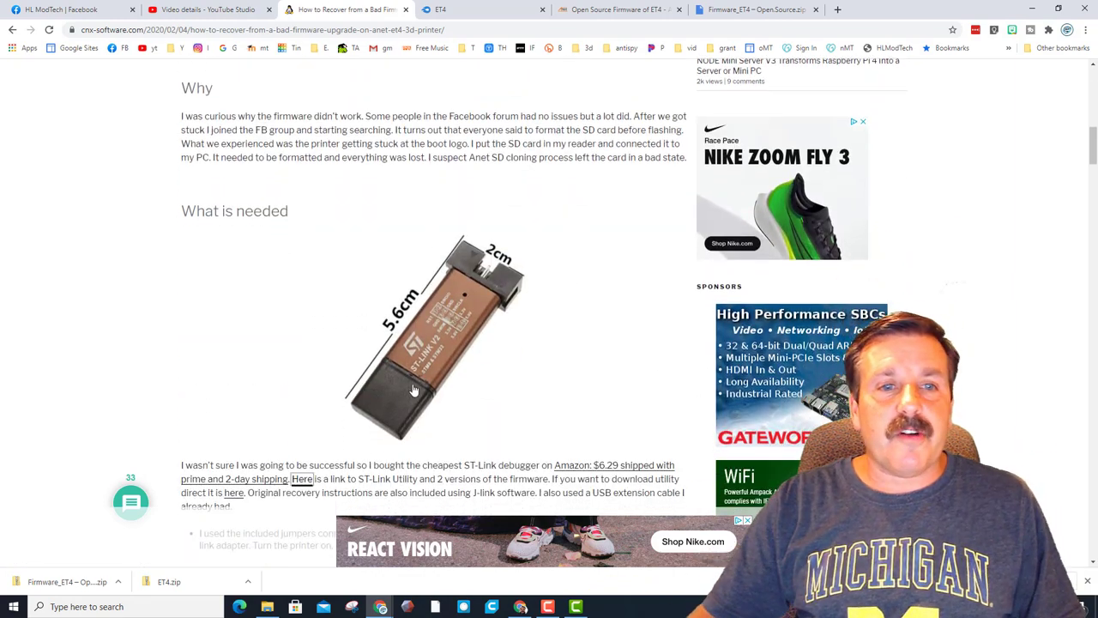
scroll("down", 3)
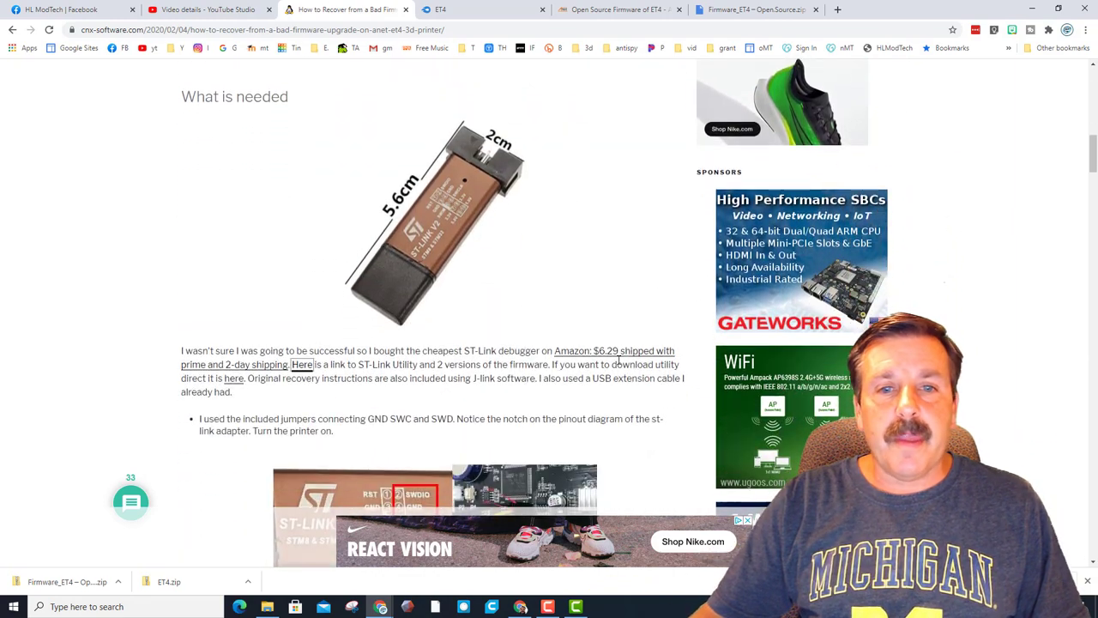
scroll("down", 3)
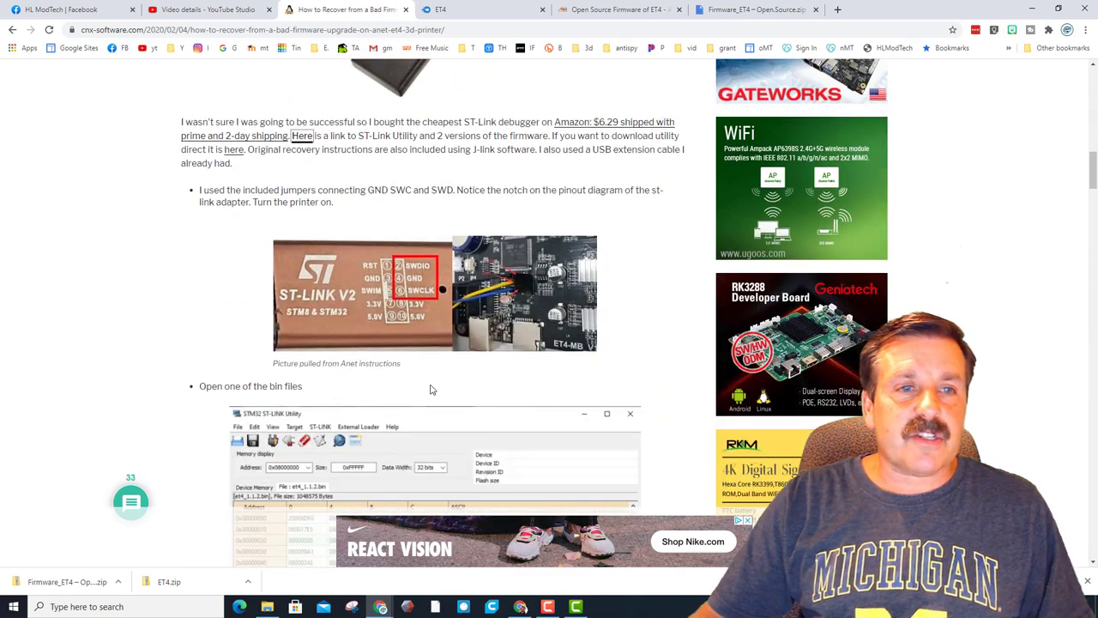
scroll("down", 3)
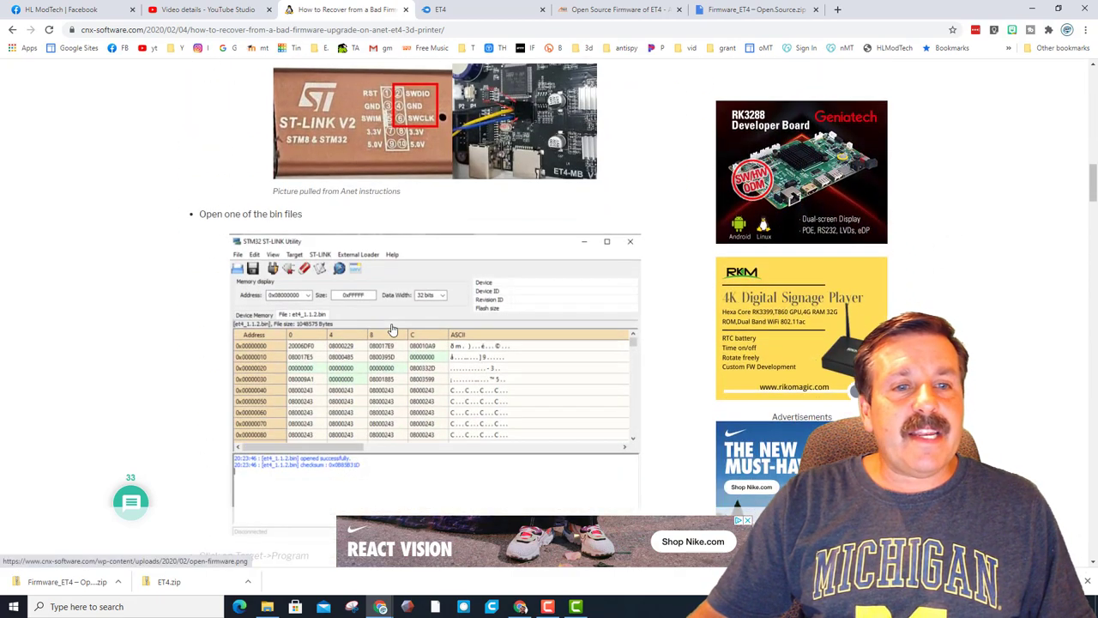
scroll("up", 3)
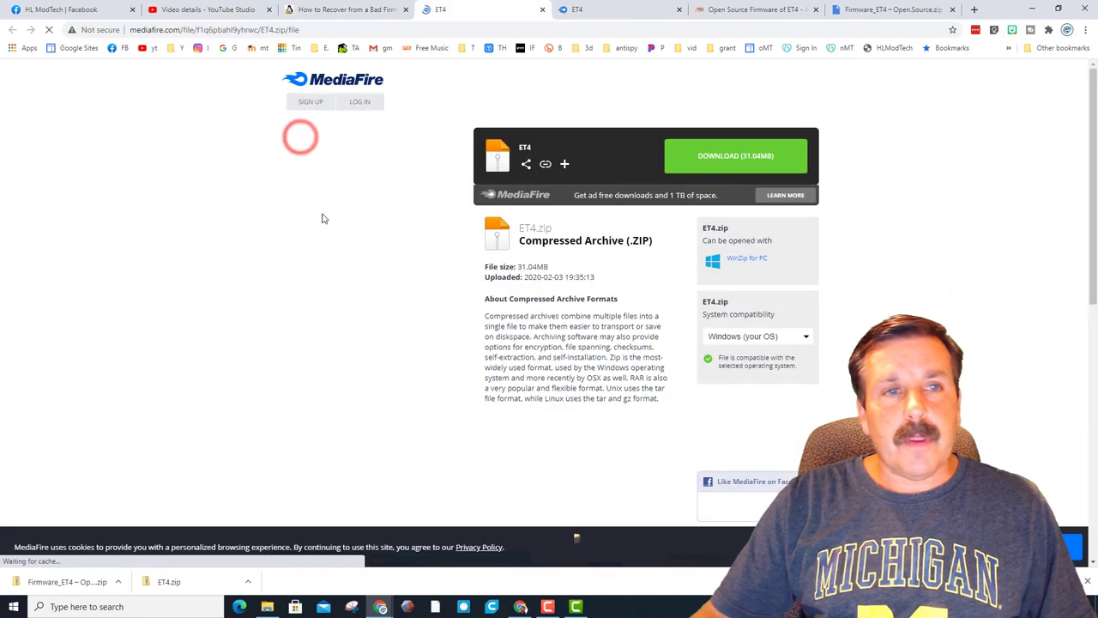
Download ET4.zip from MediaFire and show it in the Downloads folder.
left_click(737, 155)
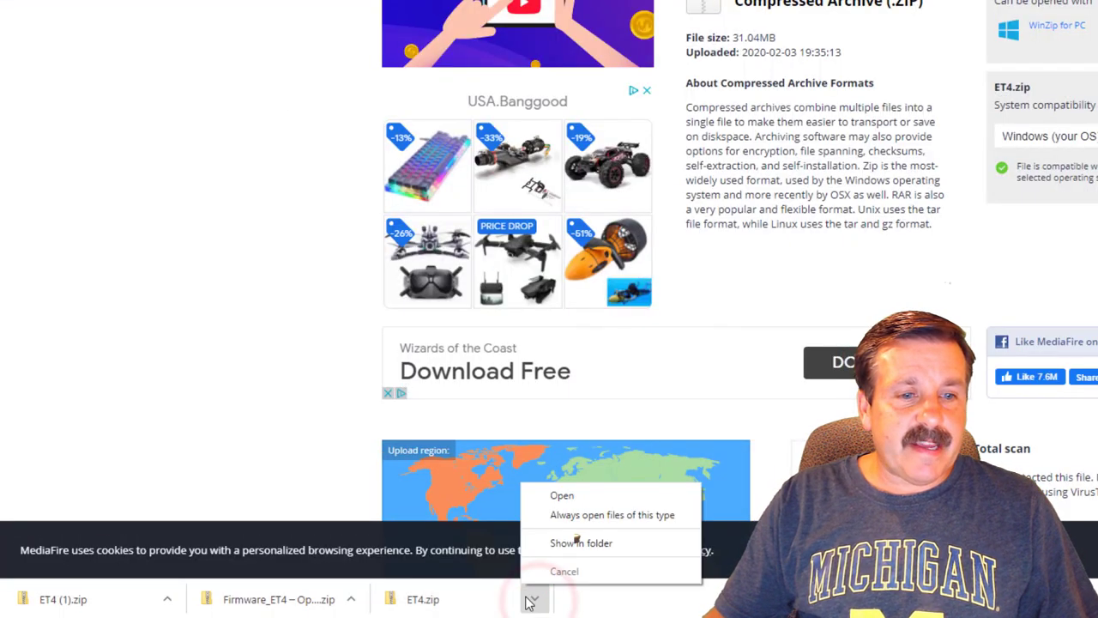
left_click(582, 542)
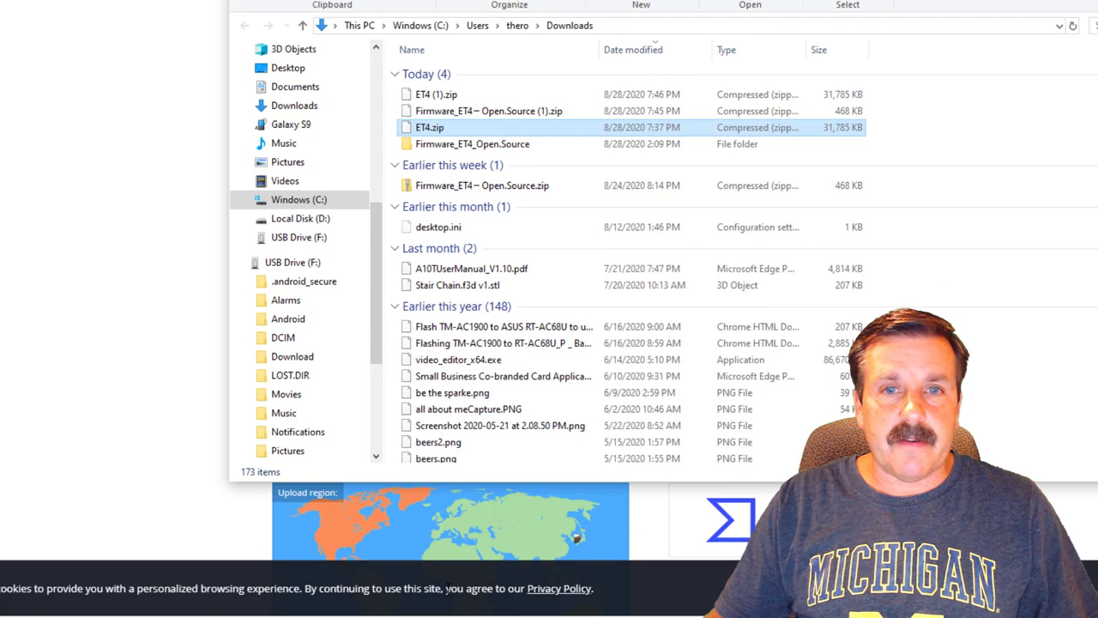
Extract ET4 (1).zip into C:\Users\thero\Downloads\ and select the new ET4 folder.
right_click(220, 254)
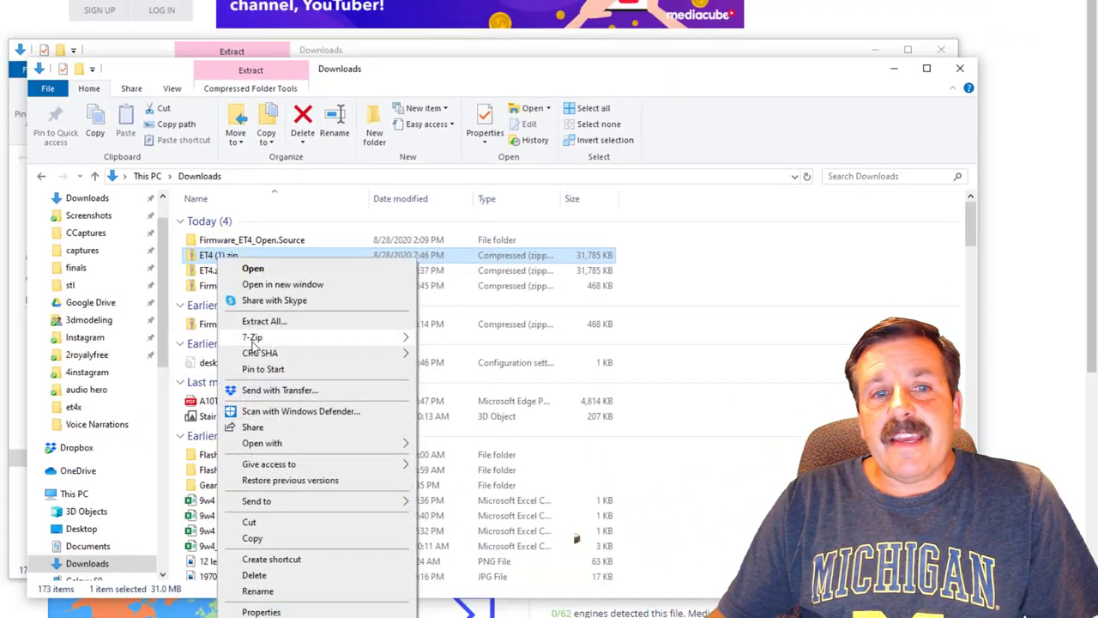
left_click(264, 321)
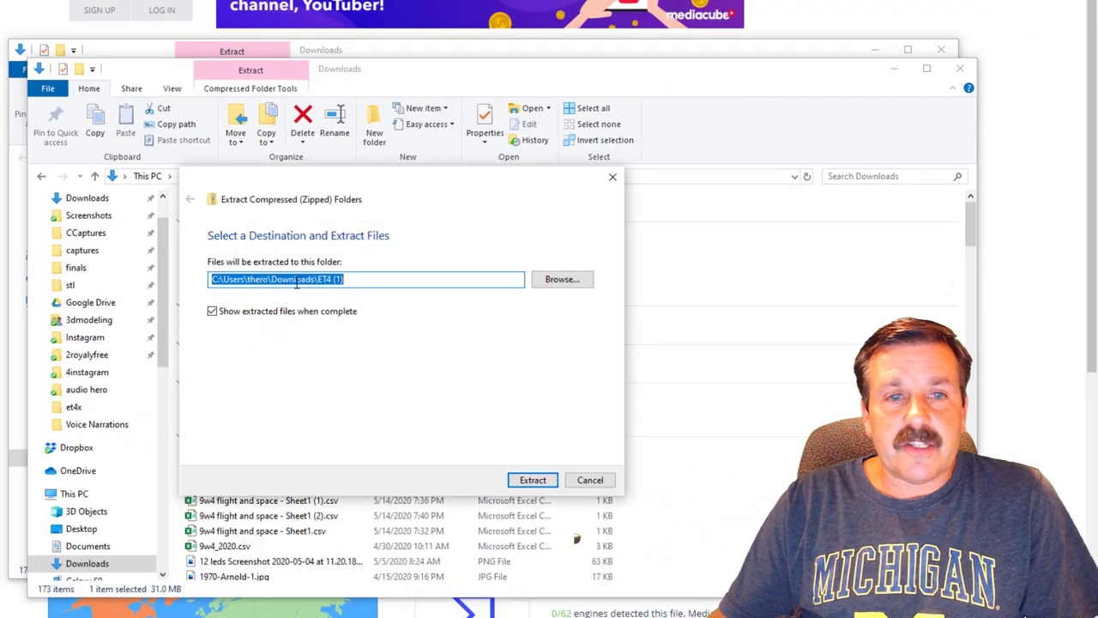
double_click(331, 278)
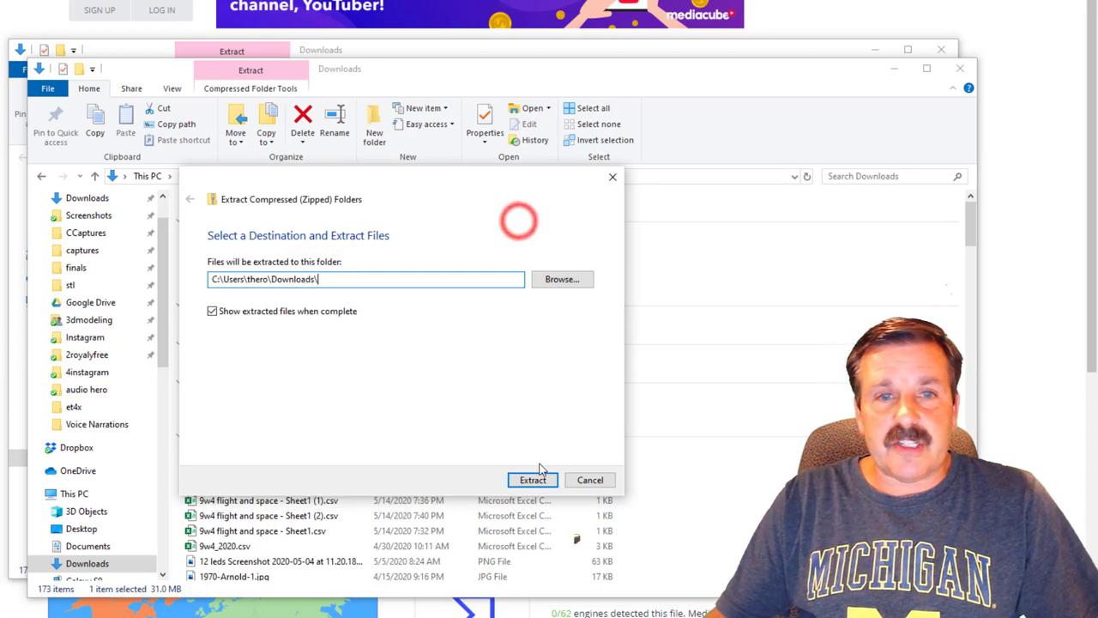
left_click(532, 480)
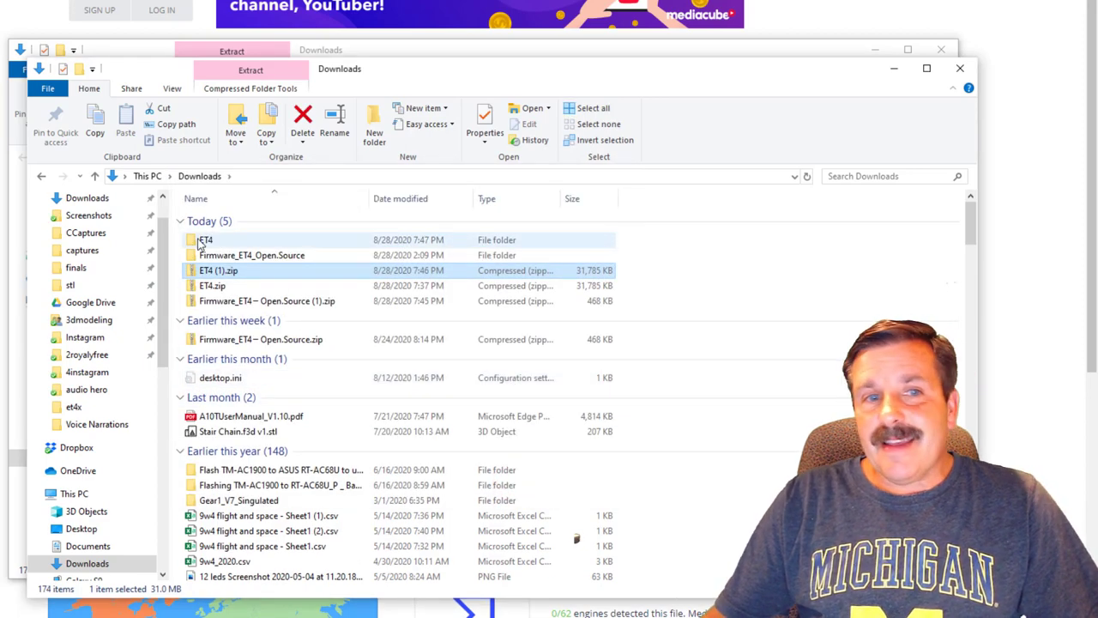
left_click(206, 240)
type("x")
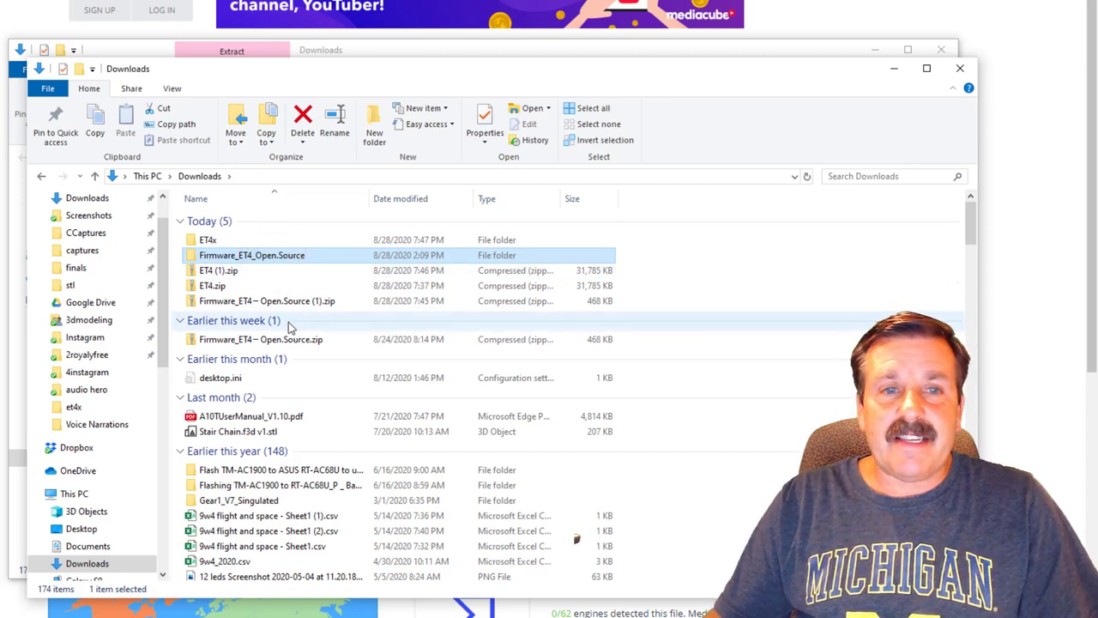
mouse_move(215, 271)
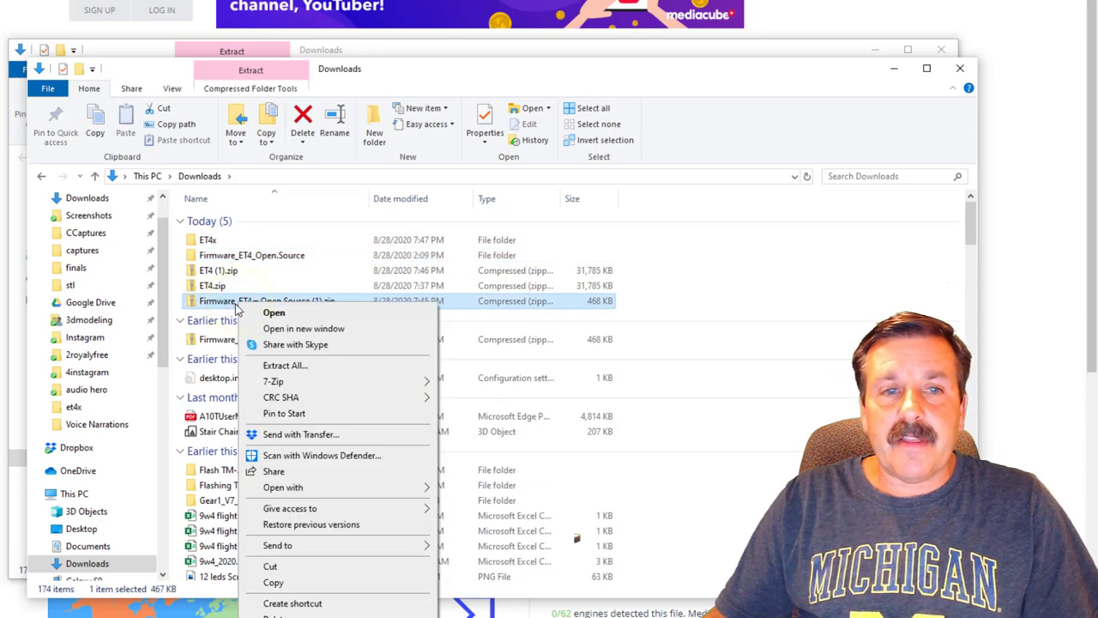
Extract Firmware_ET4 – Open.Source (1).zip into Downloads and enter its folder of .bin files.
left_click(285, 366)
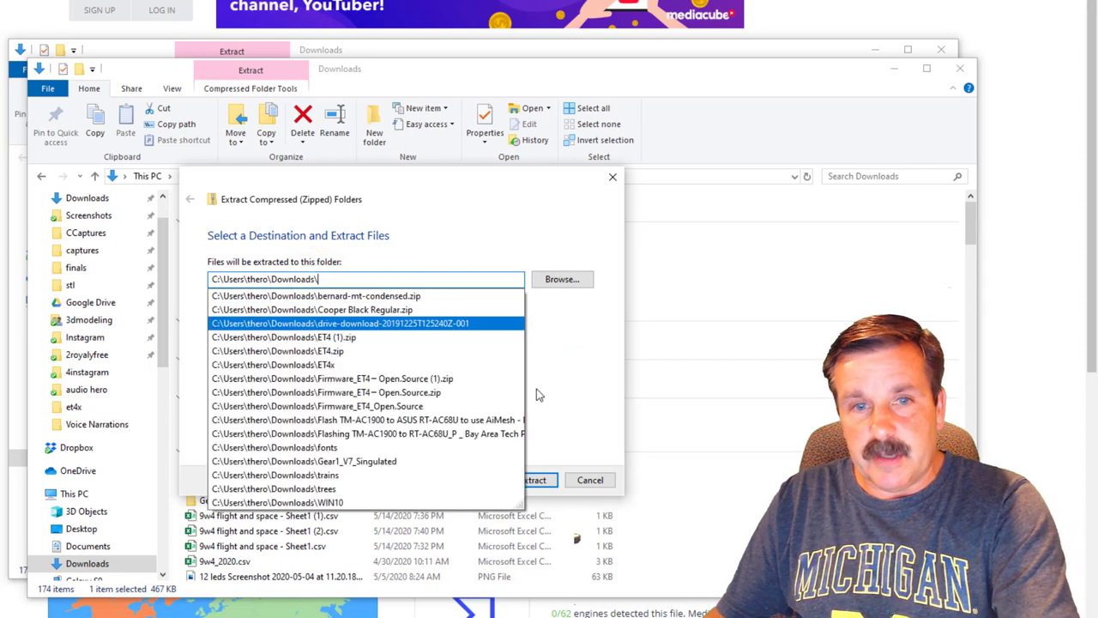
left_click(530, 480)
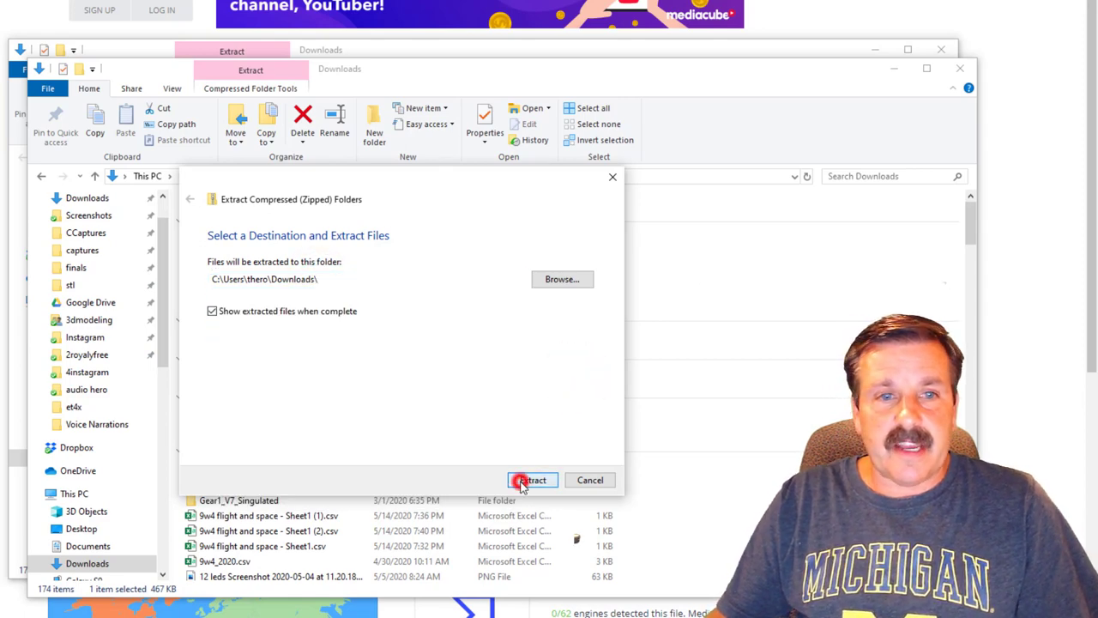
left_click(532, 481)
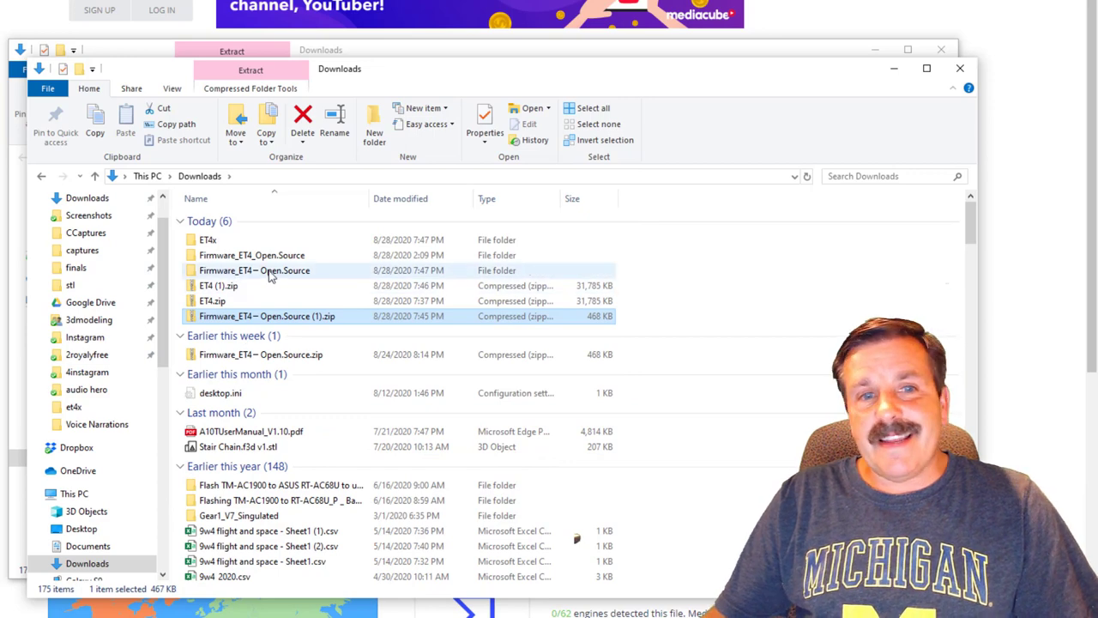
mouse_move(275, 273)
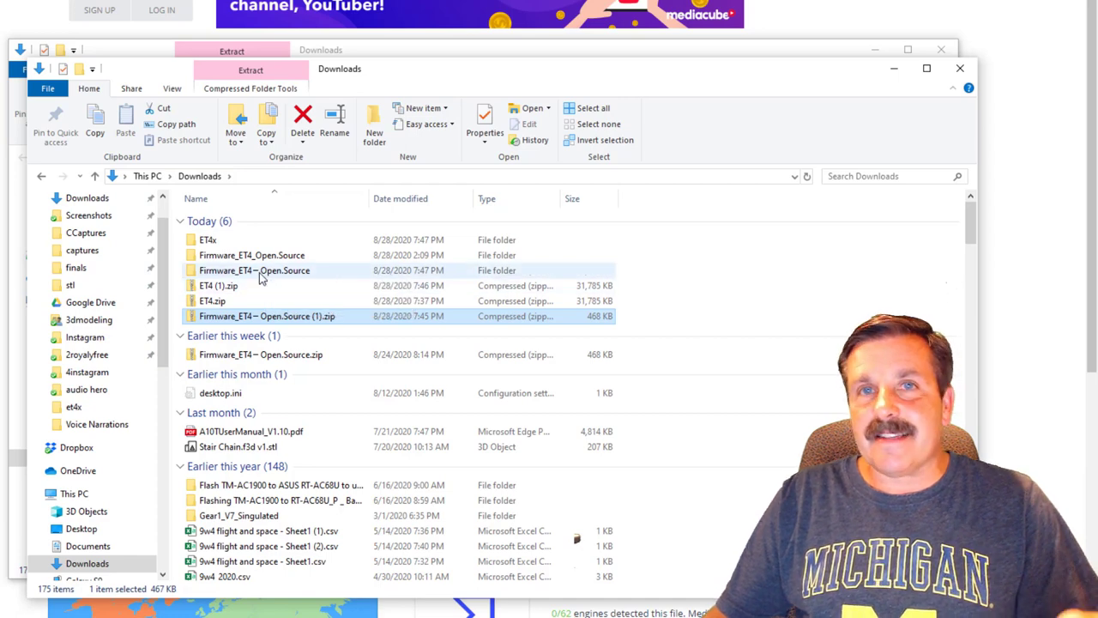
double_click(254, 271)
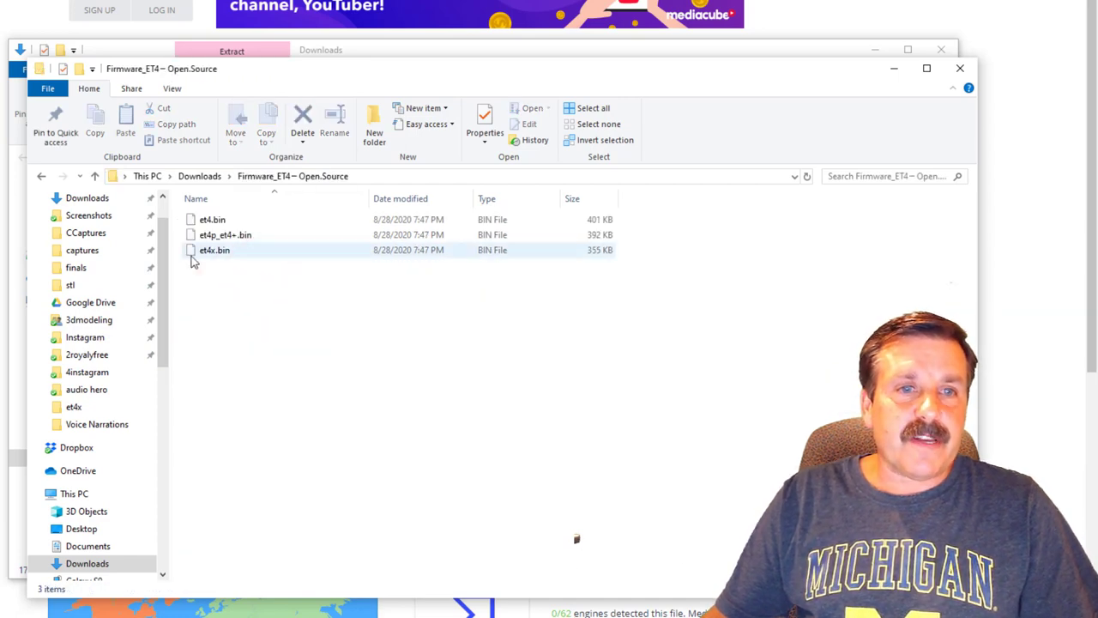
Delete et4_1.1.1.bin and et4_1.1.2.bin, keeping only et4x.bin in the ET4x folder.
left_click(214, 251)
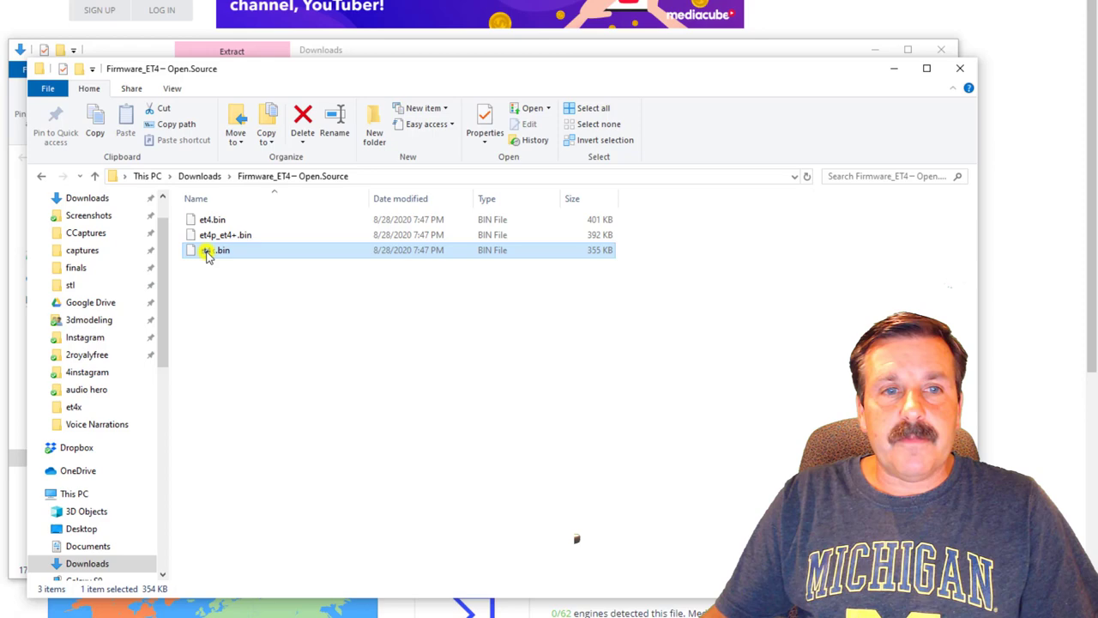
right_click(209, 250)
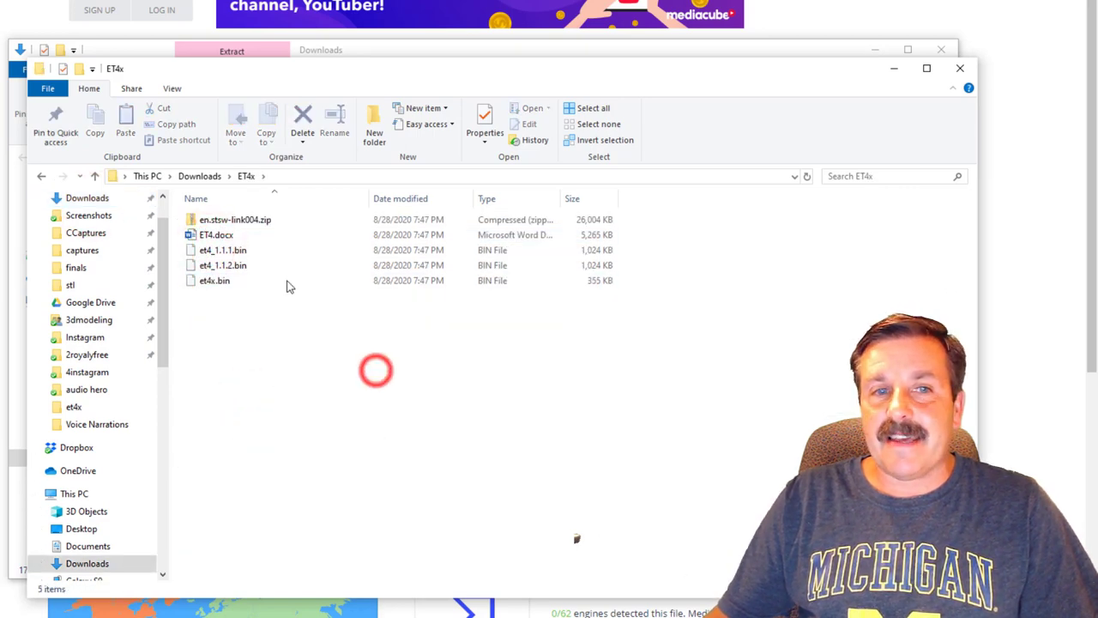
left_click(223, 264)
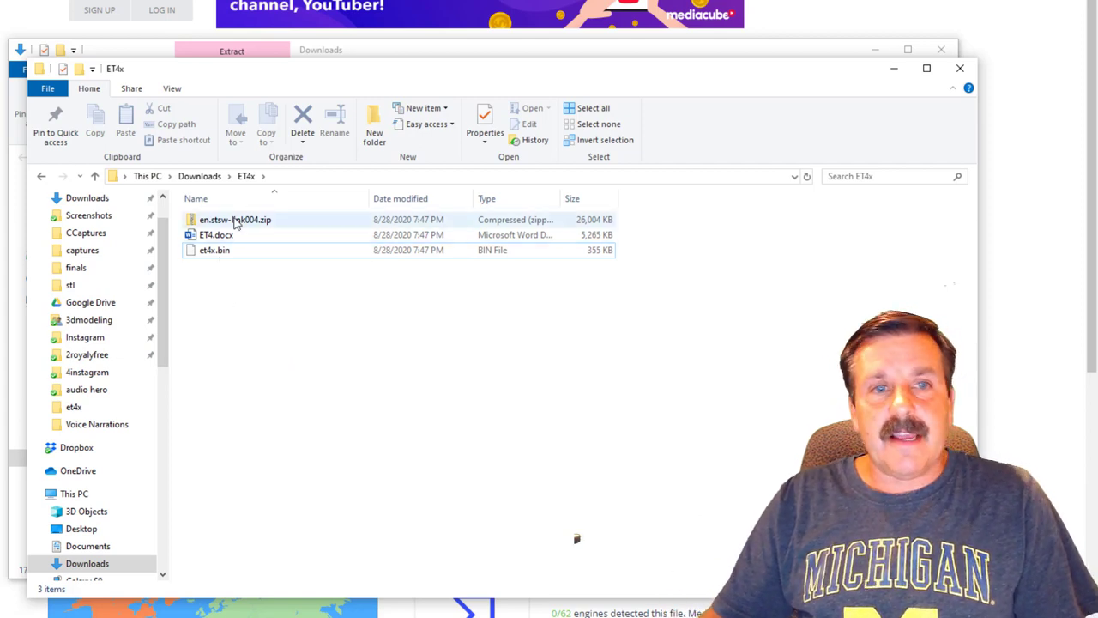
Extract en.stsw-link004.zip into the ET4x folder to get the ST-LINK Utility installer.
right_click(237, 220)
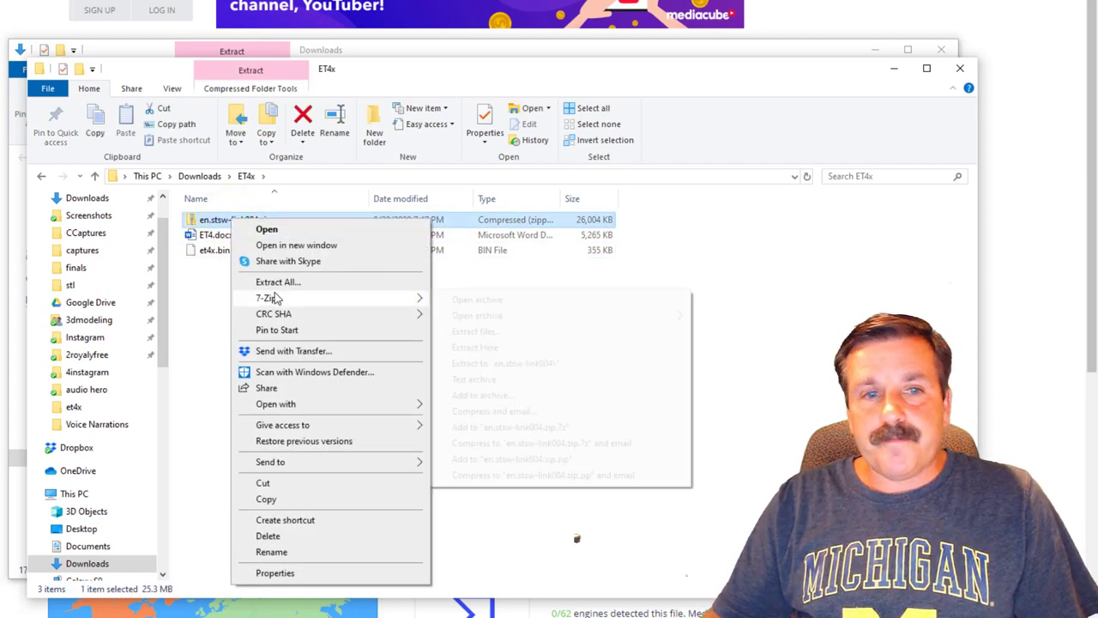
left_click(278, 282)
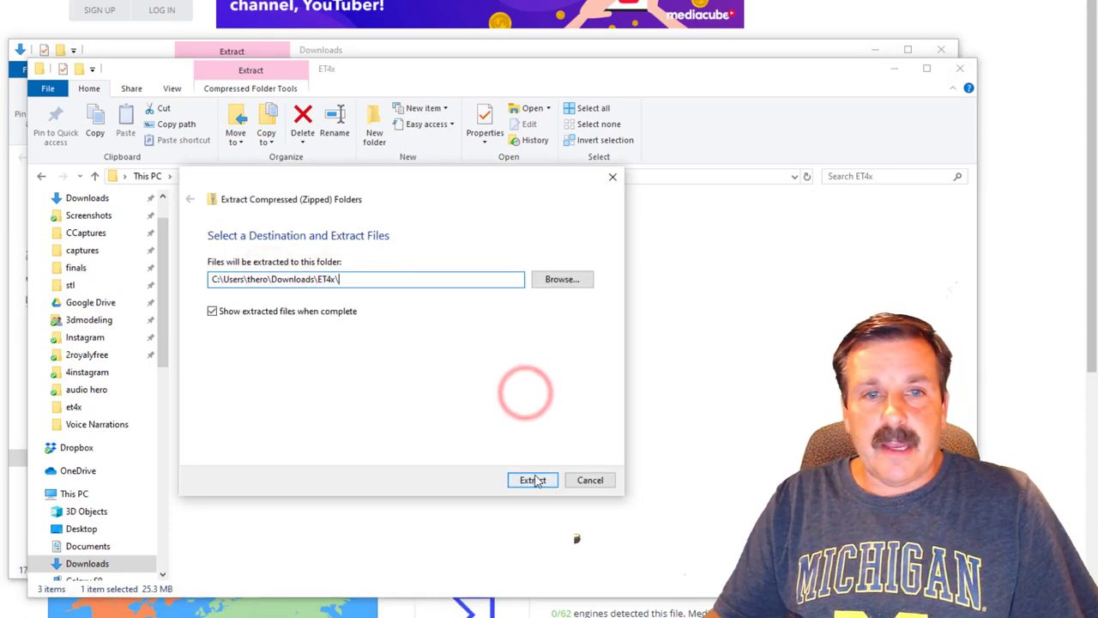
left_click(532, 480)
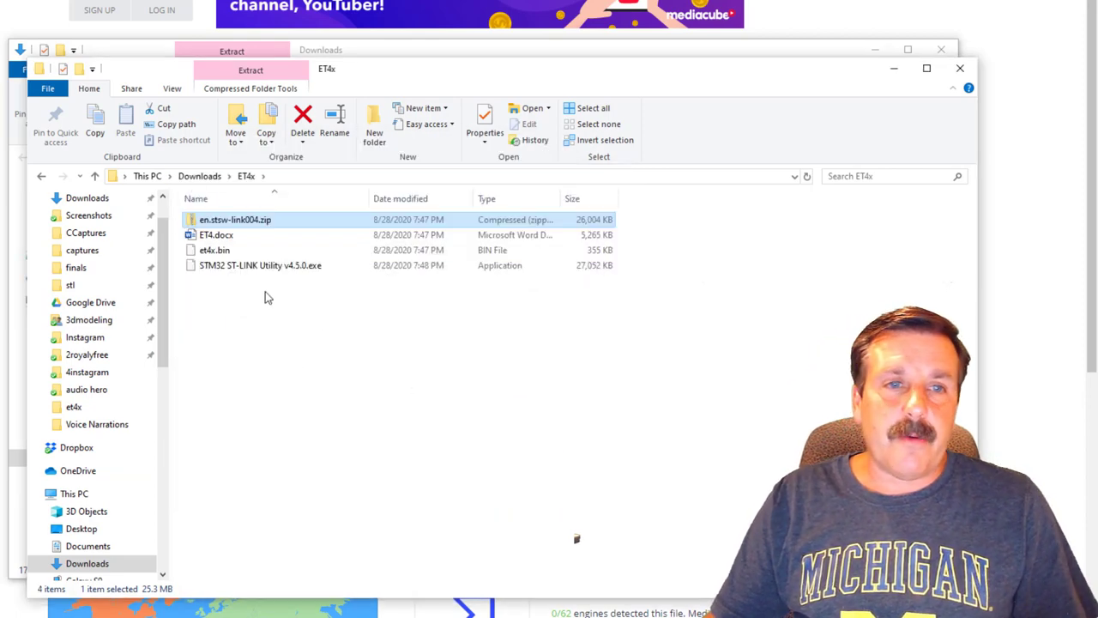
mouse_move(335, 336)
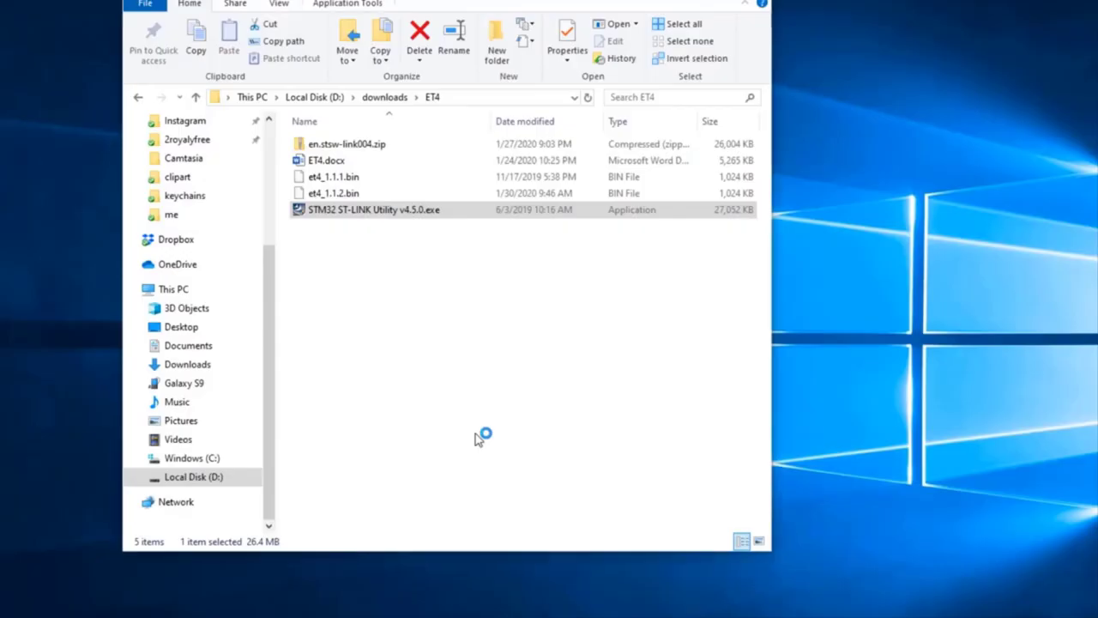
Install STM32 ST-LINK Utility v4.5.0 through its InstallShield wizard to Finish.
double_click(402, 209)
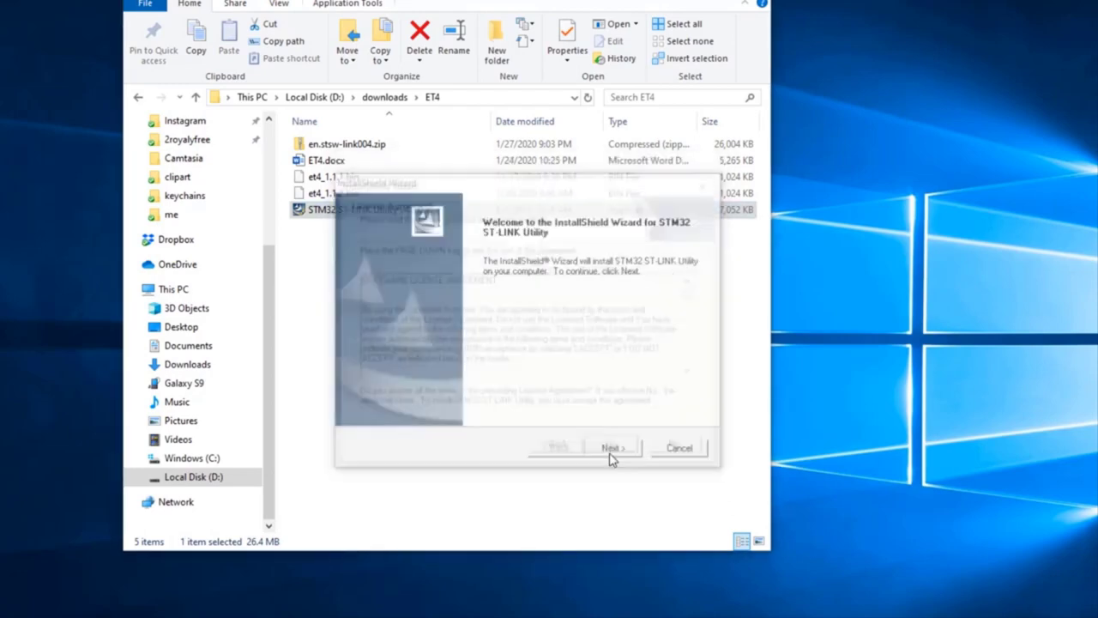
left_click(611, 446)
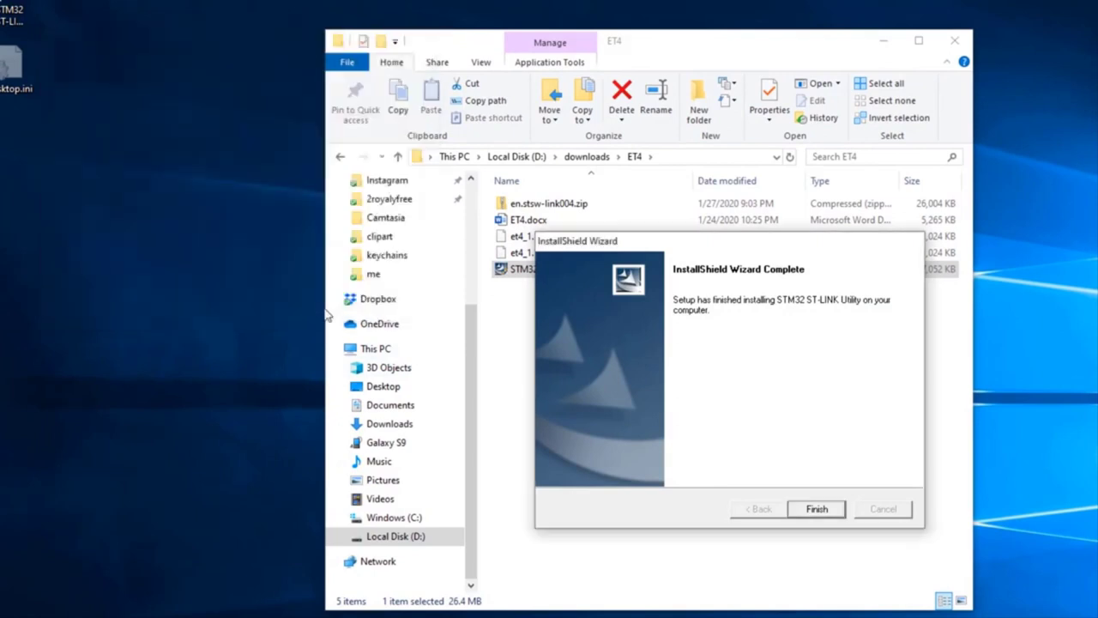
left_click(815, 508)
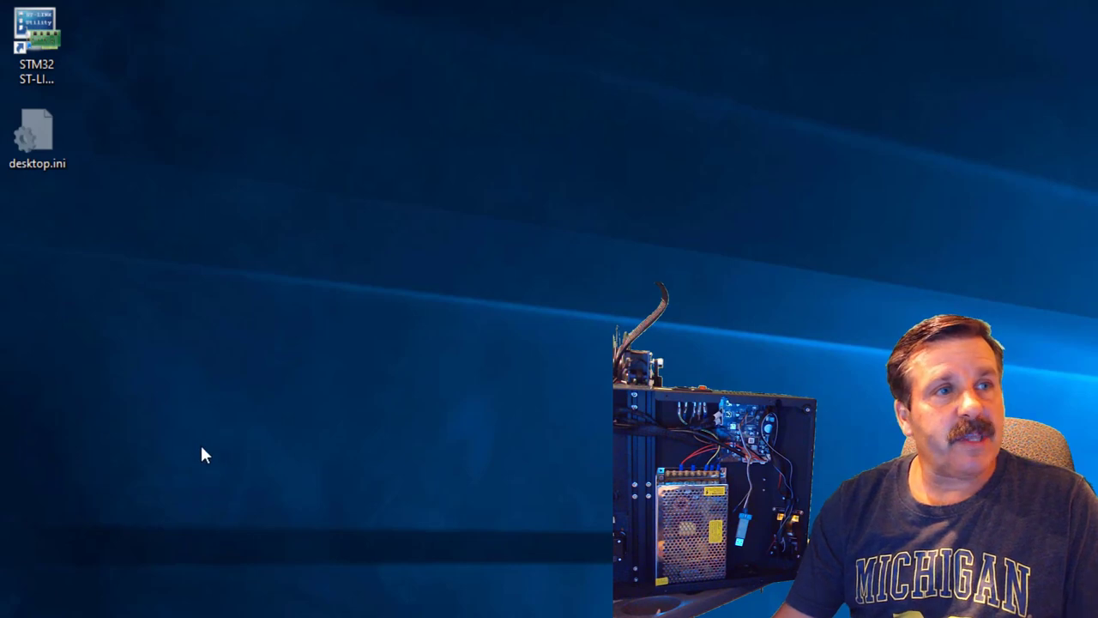
Launch STM32 ST-LINK Utility from its desktop shortcut, dismissing a 'st li' Start search.
double_click(41, 36)
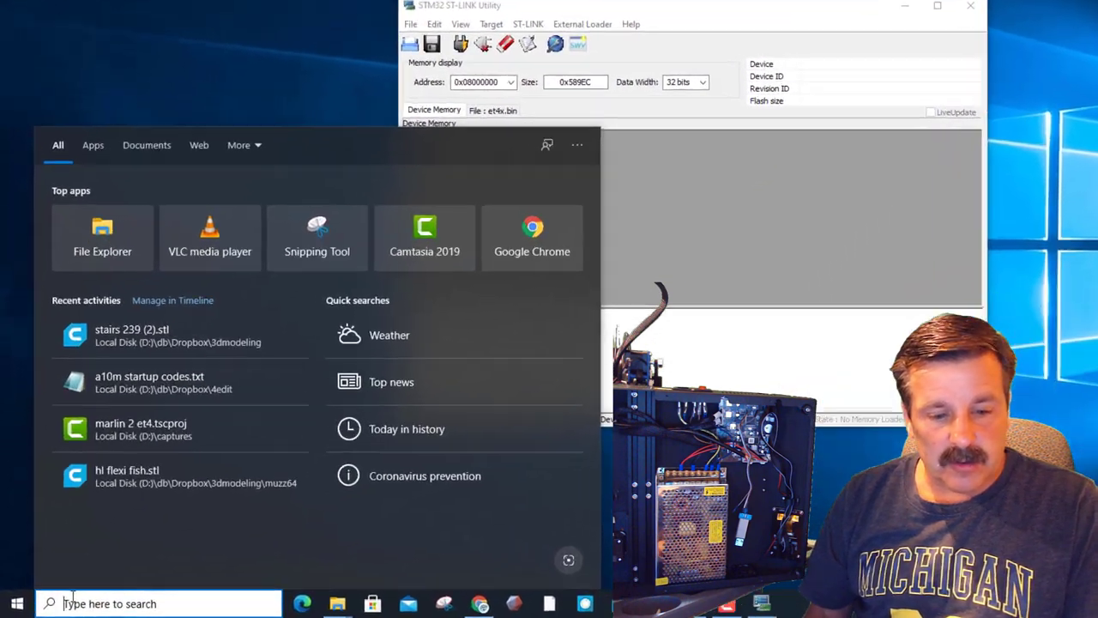
type("st li")
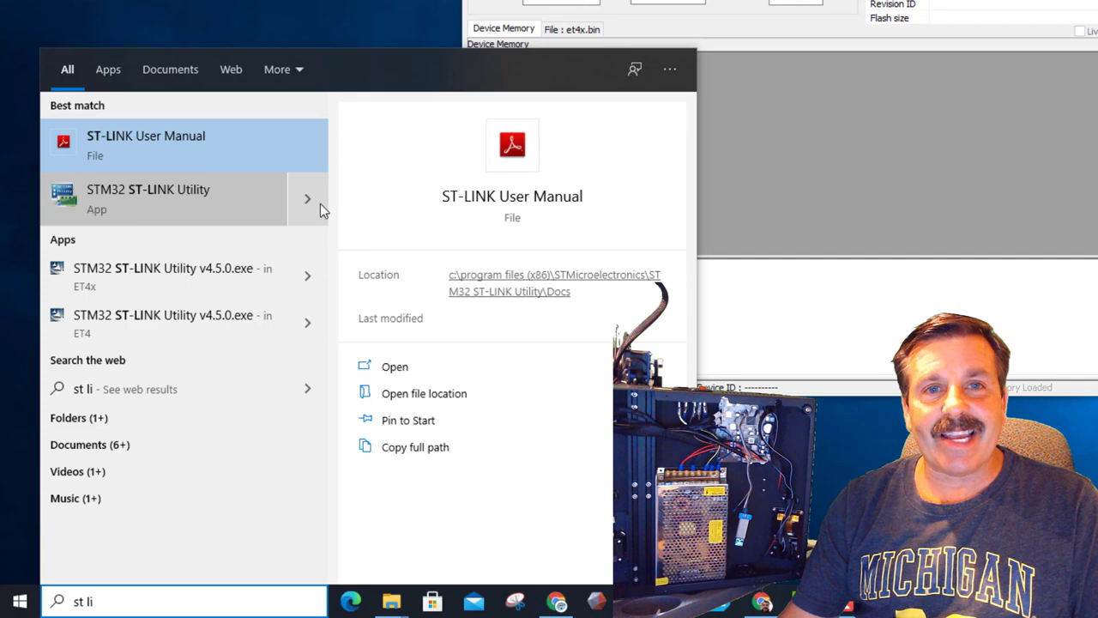
key("Escape")
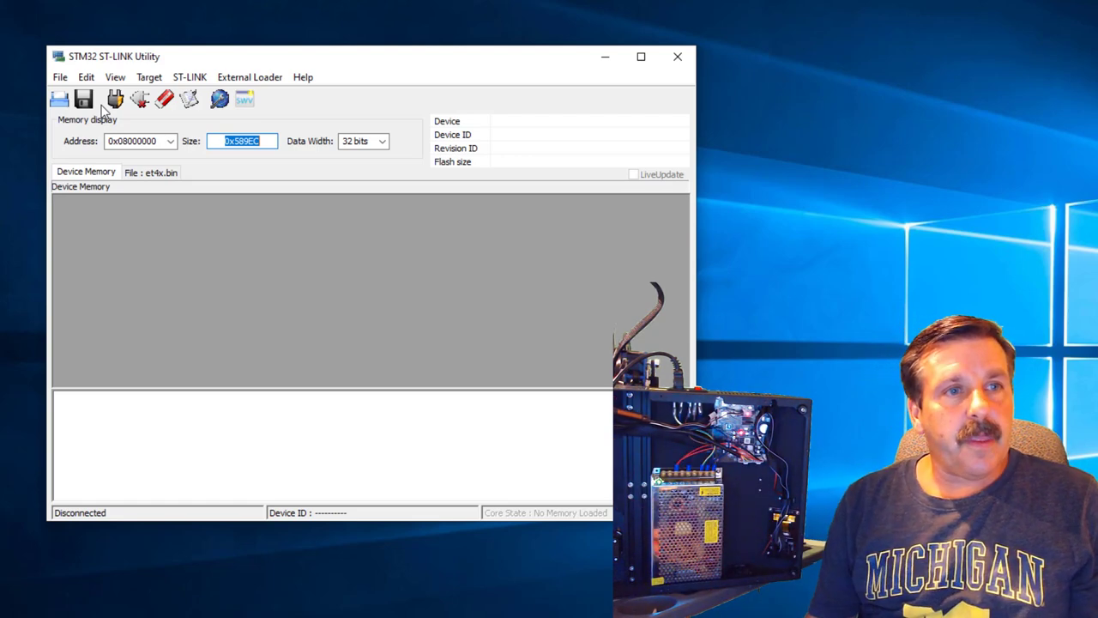
mouse_move(116, 99)
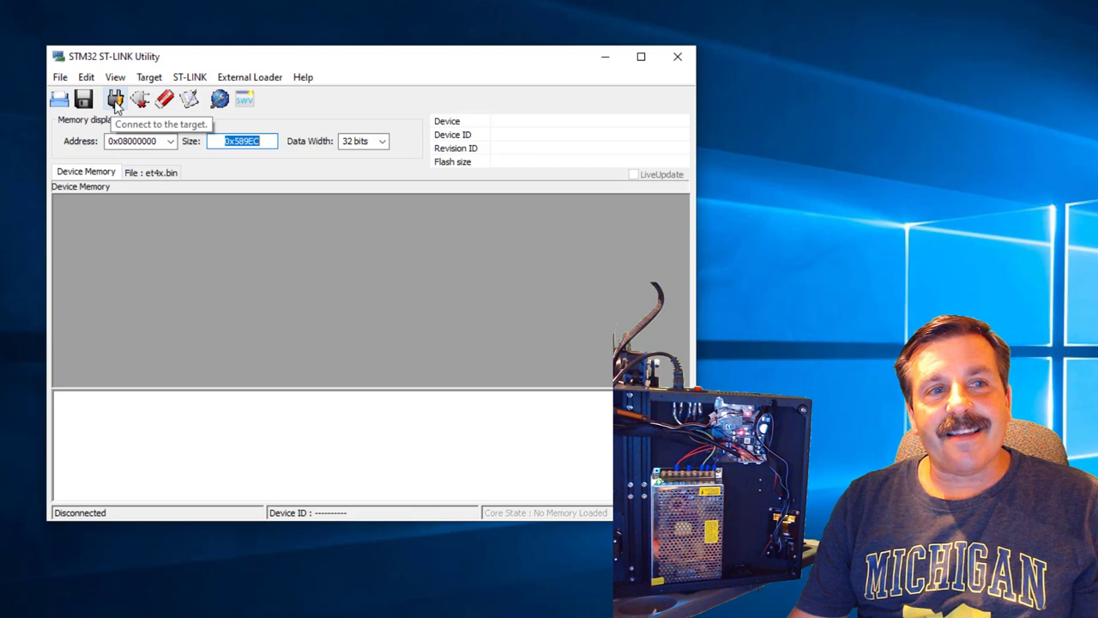
Connect to the ET4x board over SWD so its STM32F405 memory is read.
left_click(114, 94)
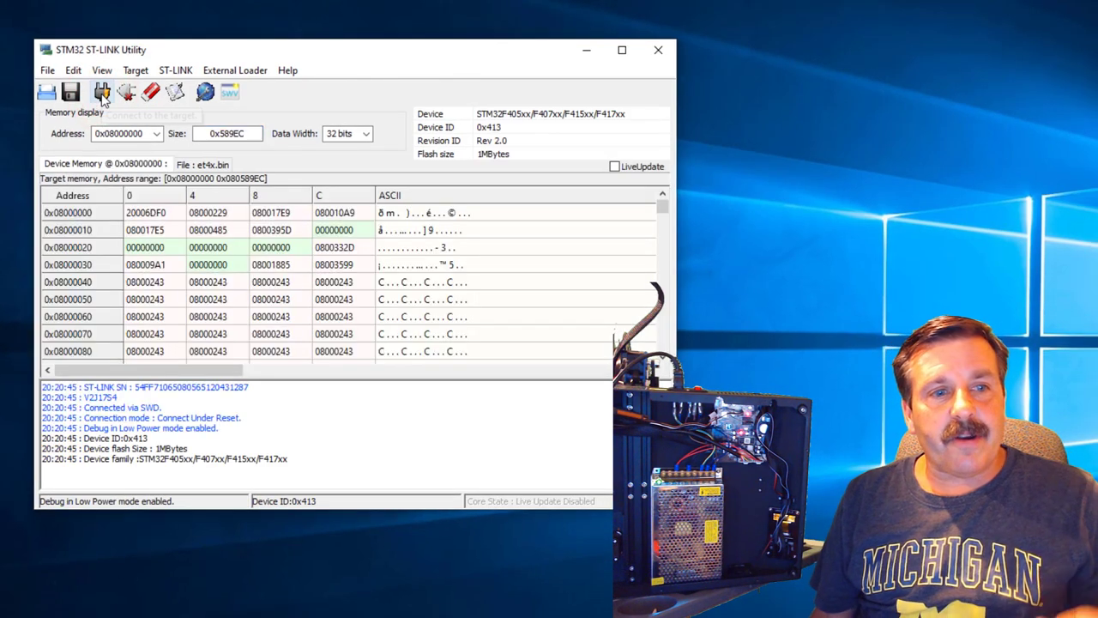
mouse_move(103, 93)
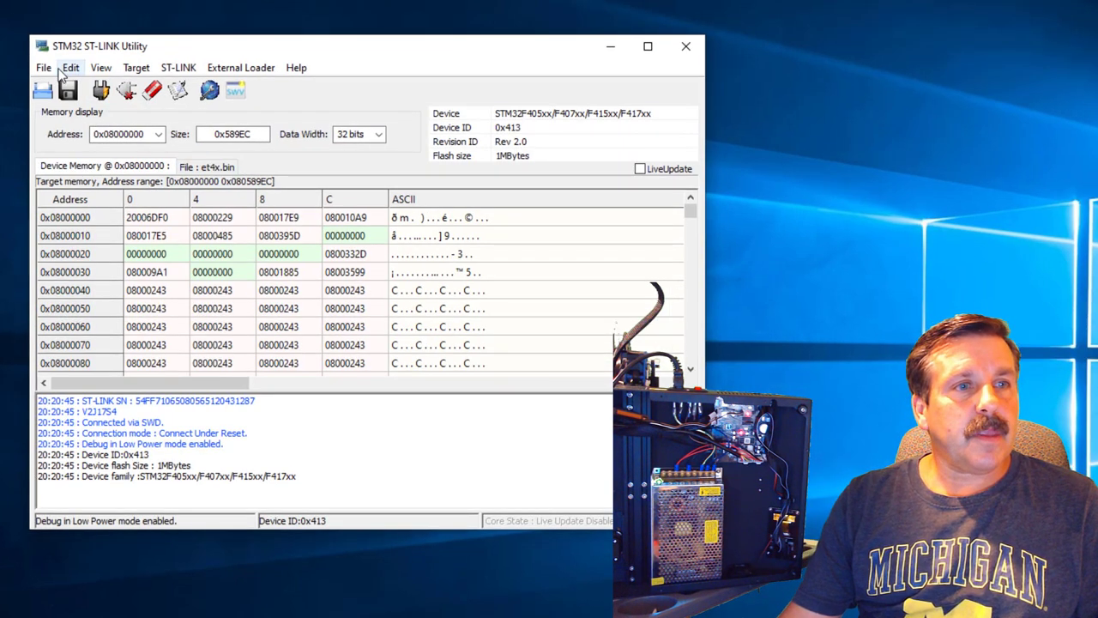
Start saving the device memory to a file and browse to Downloads\ET4x.
left_click(41, 67)
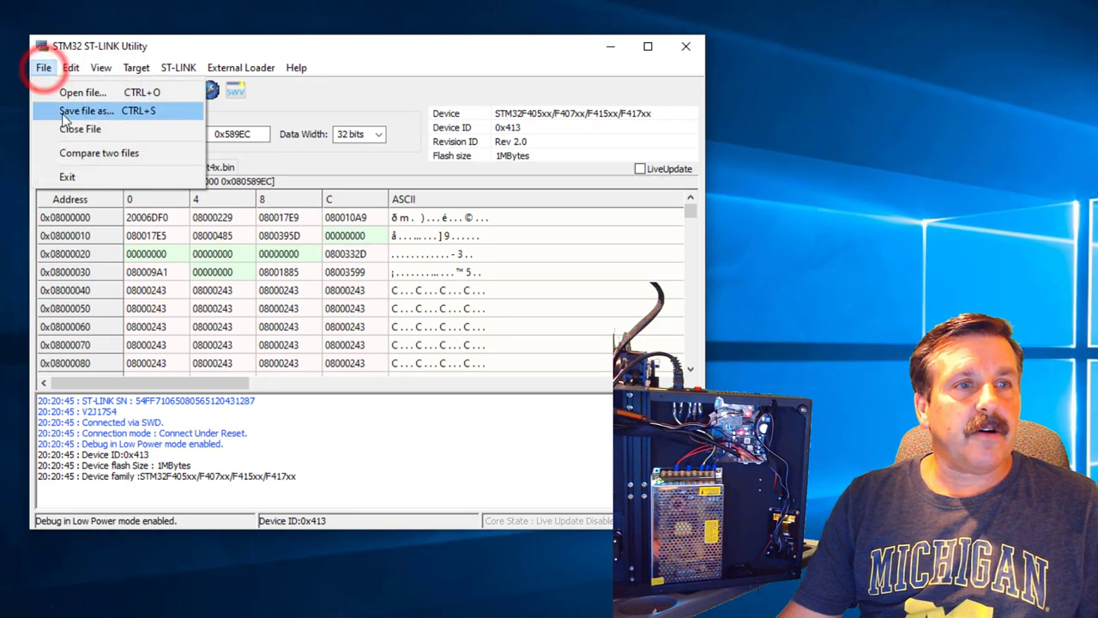
left_click(93, 110)
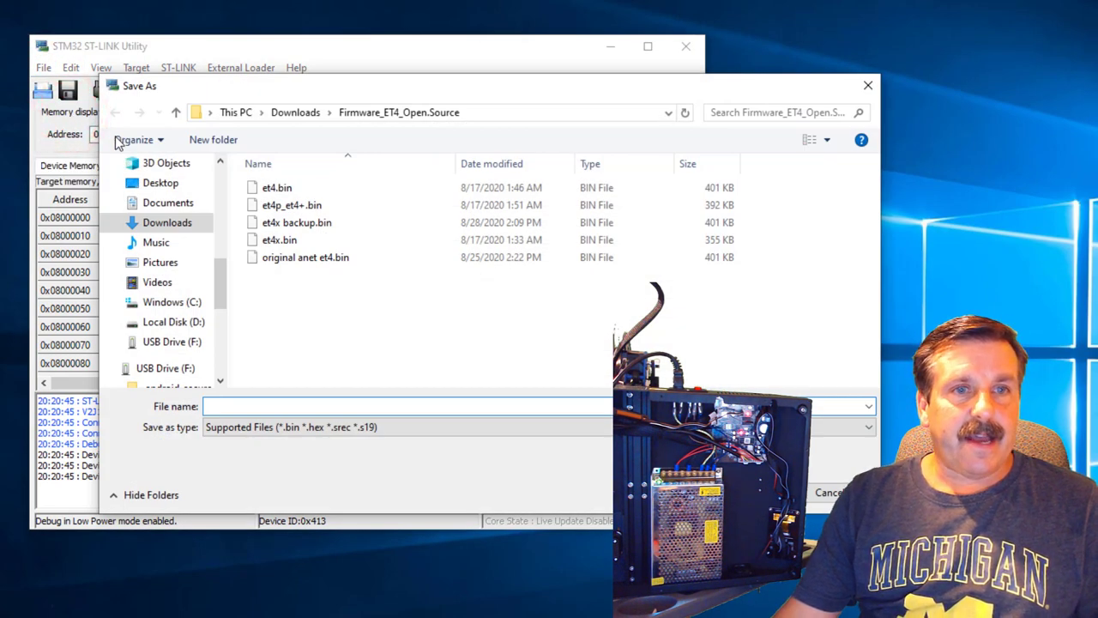
left_click(295, 111)
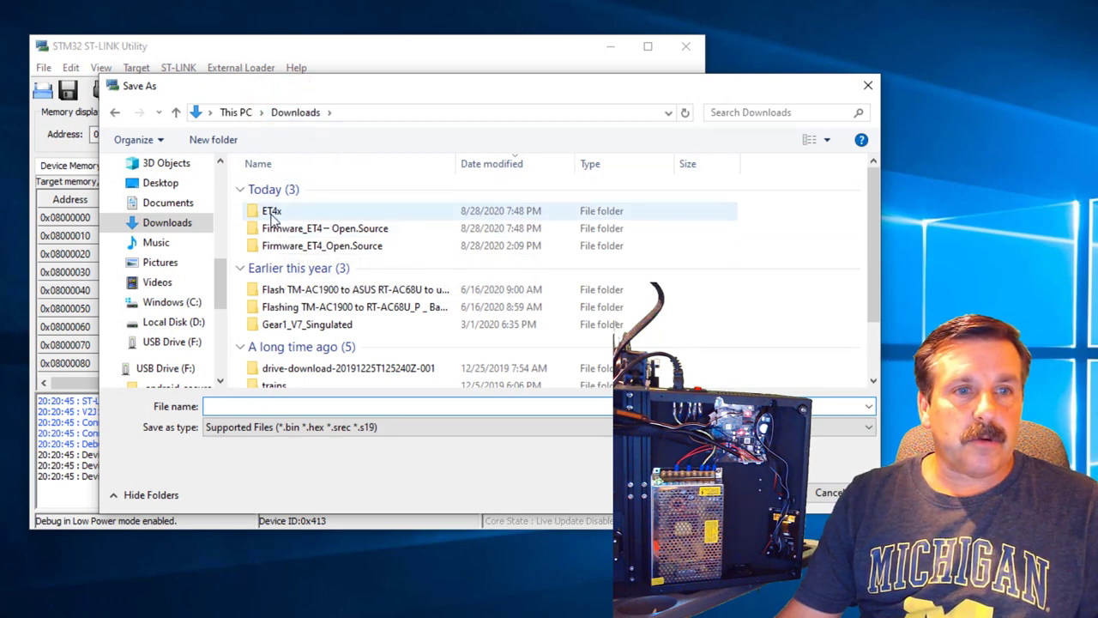
double_click(271, 210)
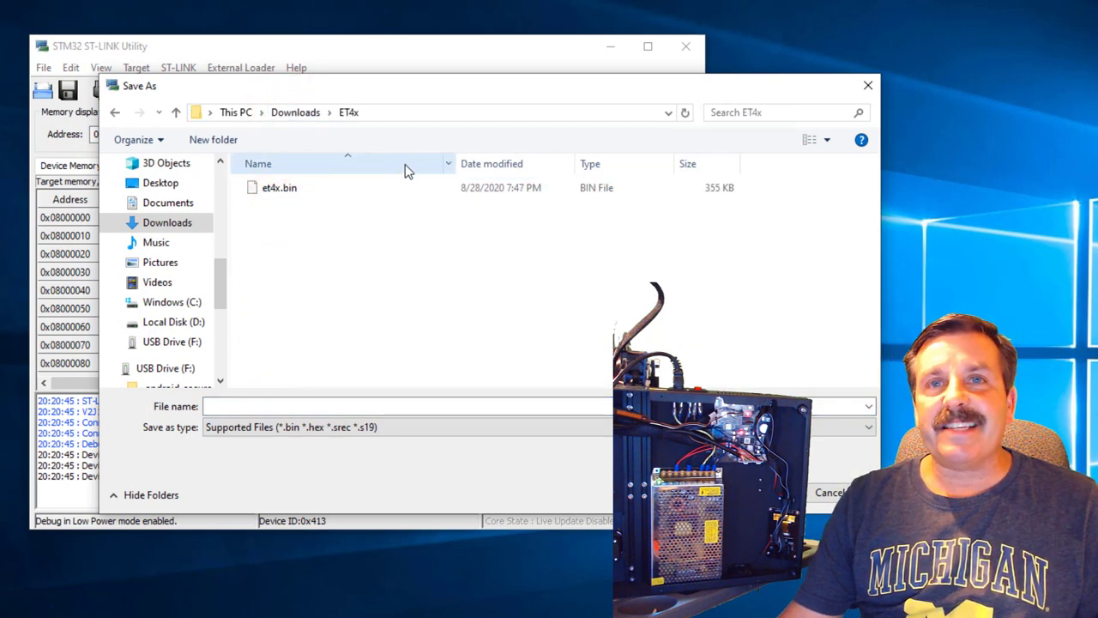
Save the current firmware as 'original et4x.bin' in the ET4x folder.
left_click(268, 405)
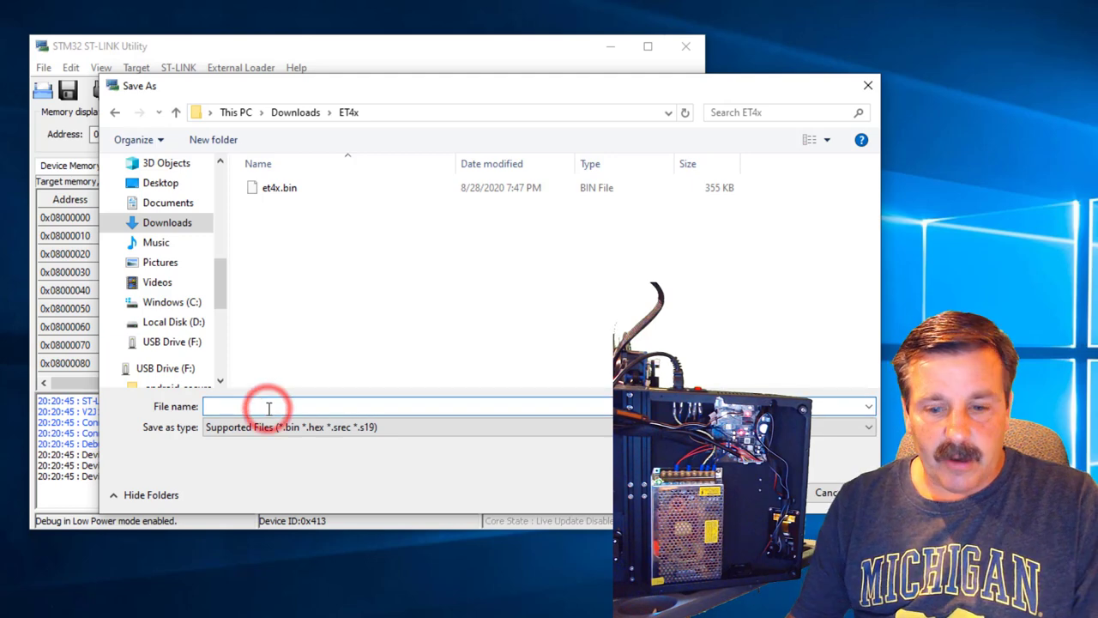
type("original et")
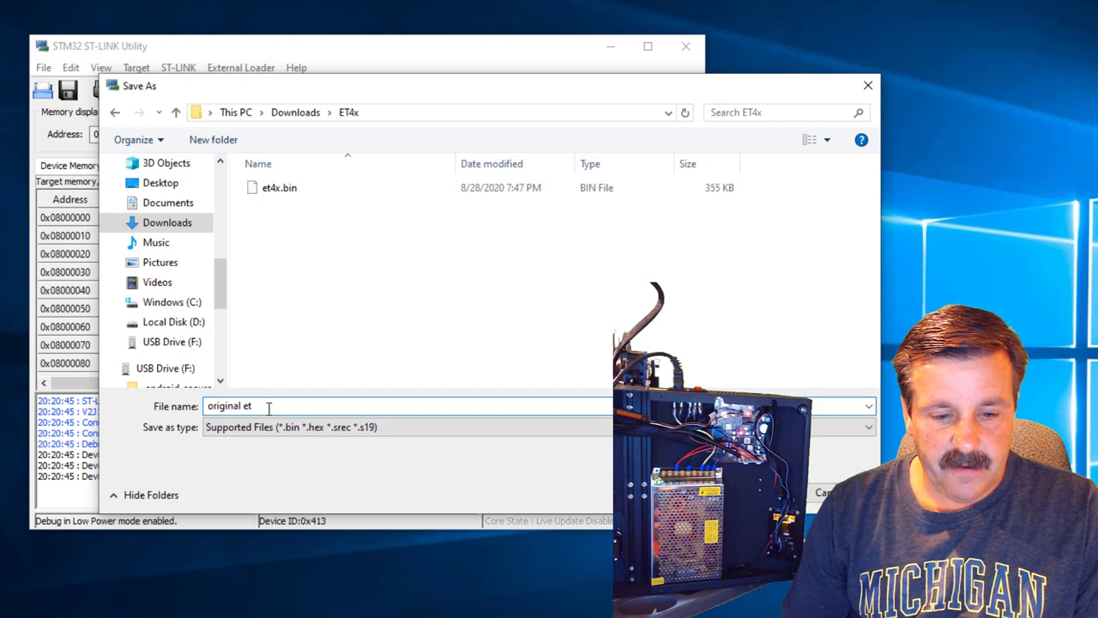
type("4x")
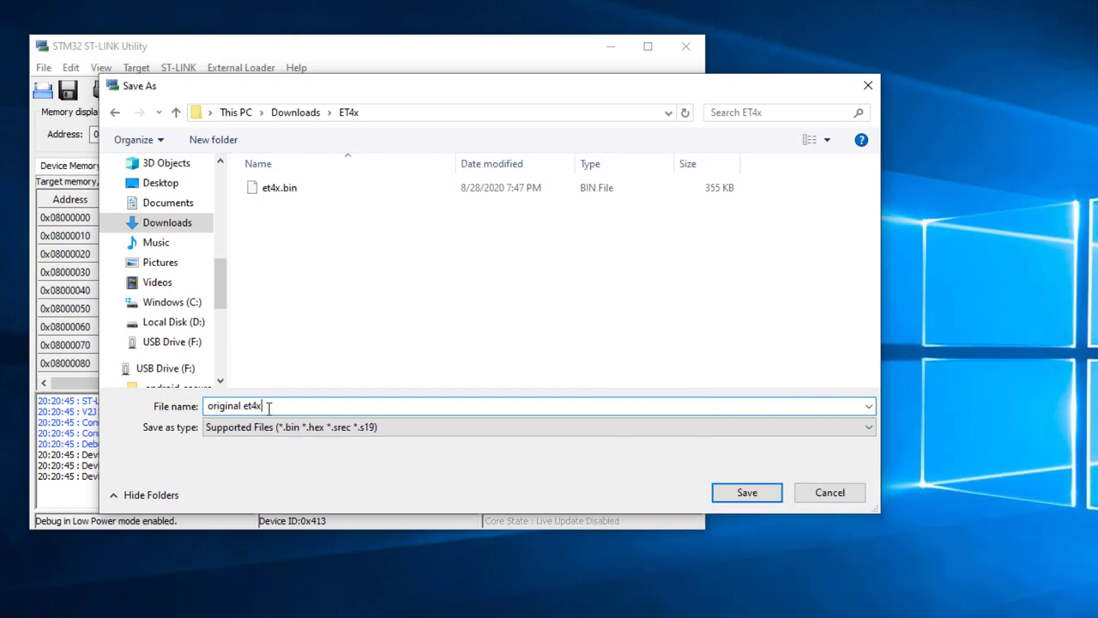
left_click(747, 493)
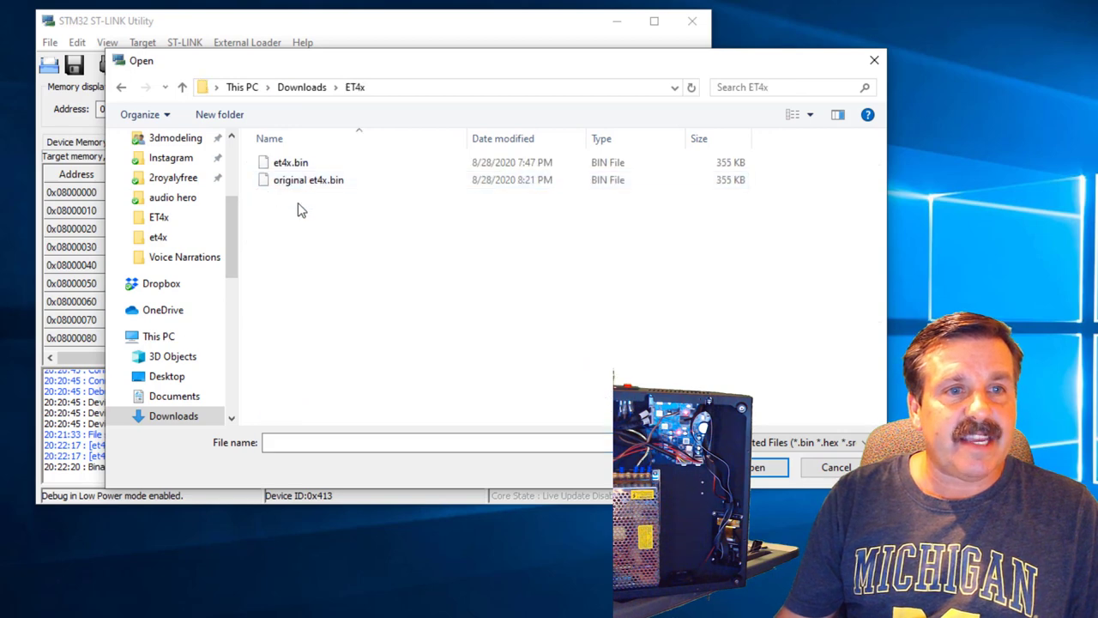
mouse_move(290, 161)
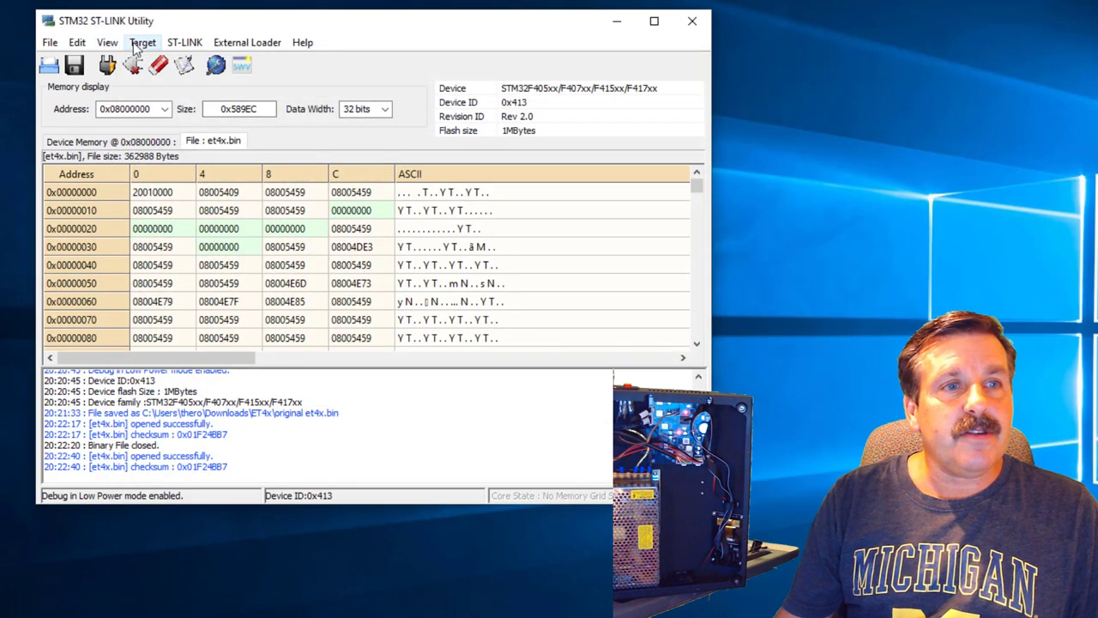
Program et4x.bin onto the board with Reset after programming kept checked.
left_click(146, 41)
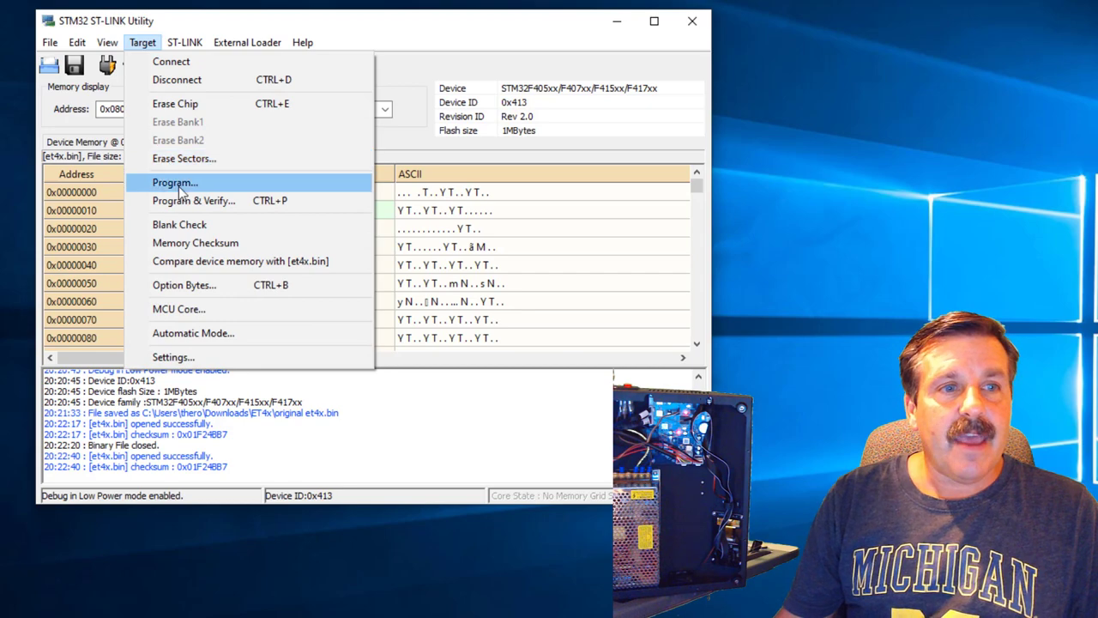
left_click(175, 182)
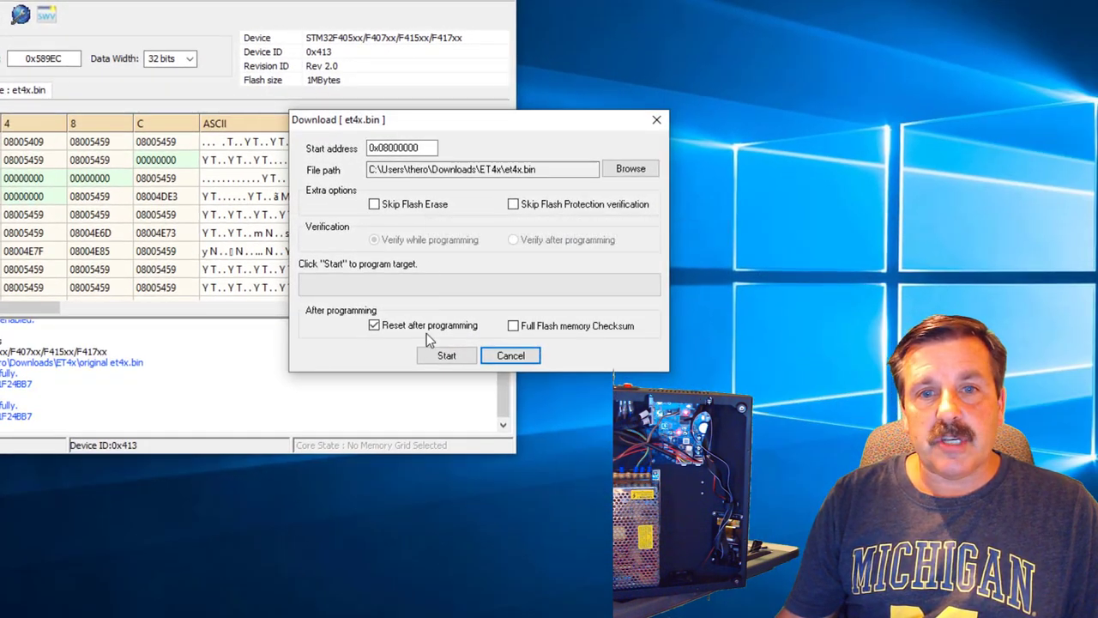
left_click(446, 355)
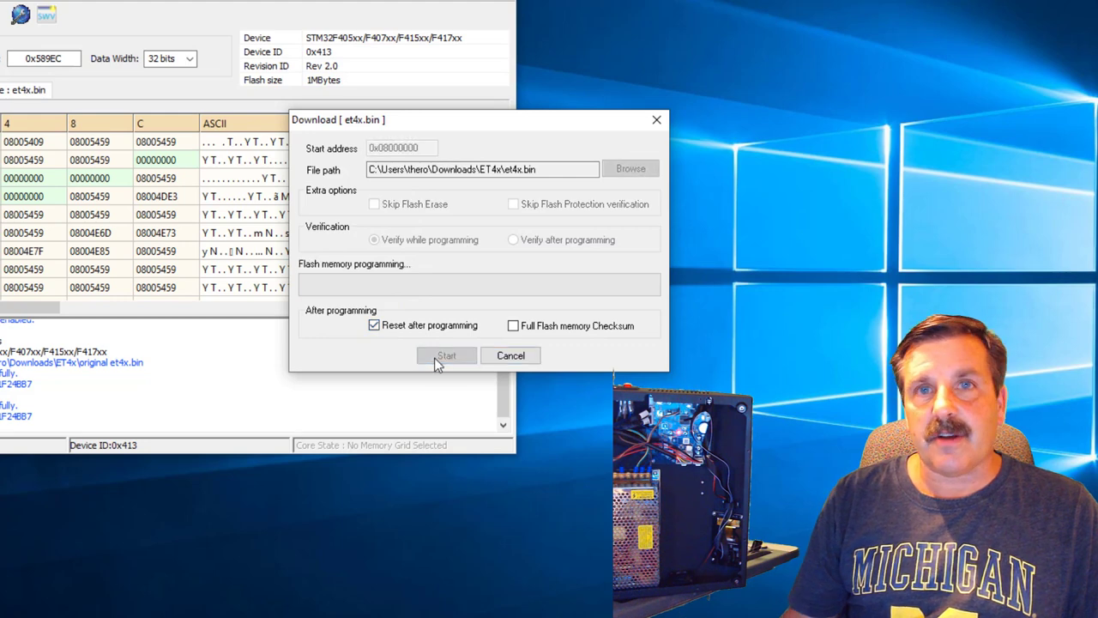
left_click(446, 355)
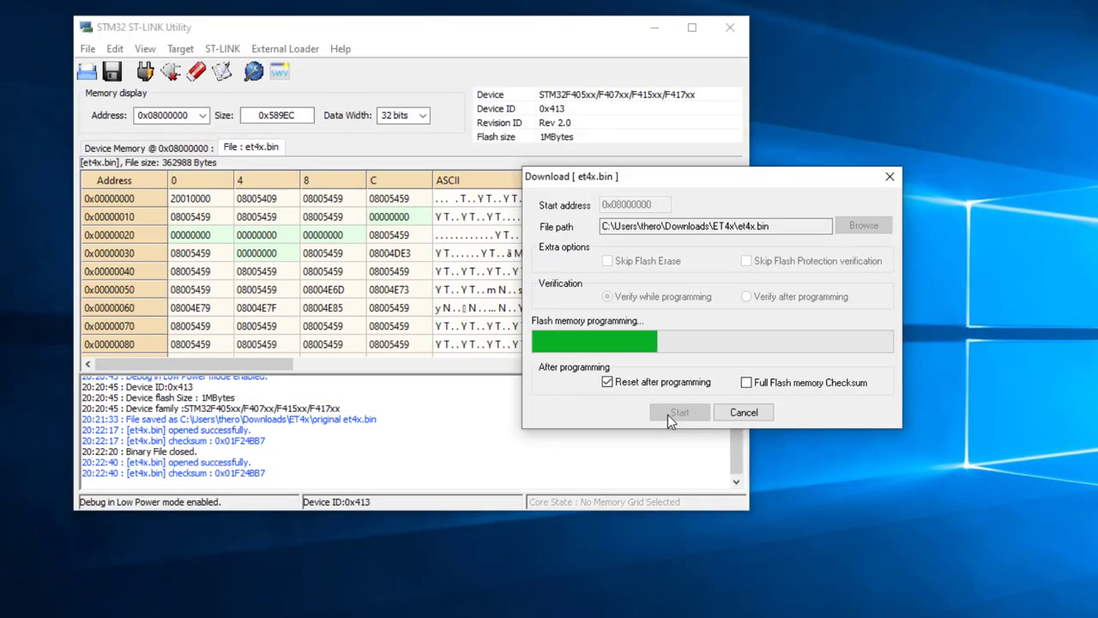